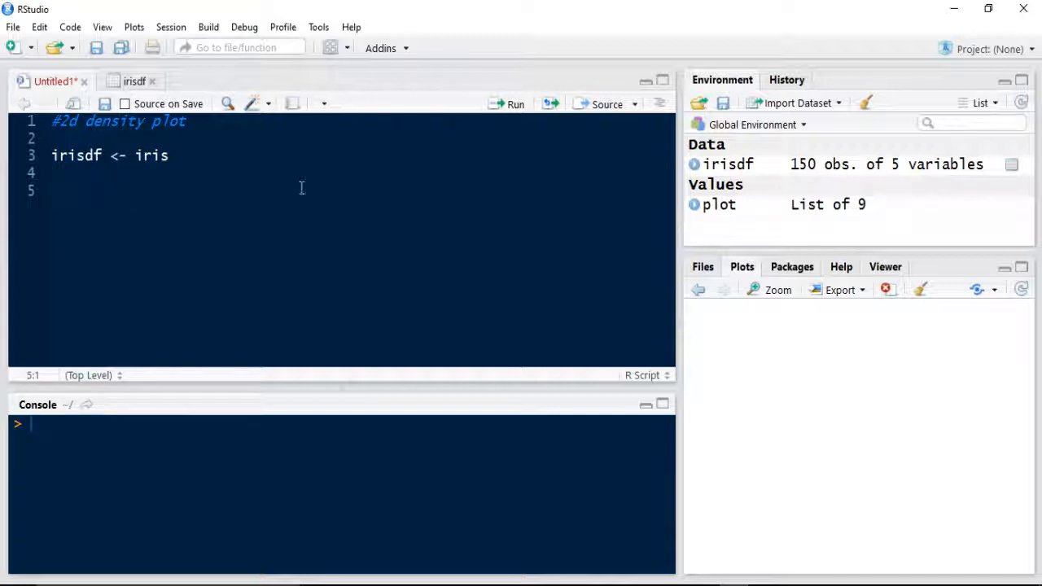
Run irisdf <- iris and view the 150-row iris table in the data viewer
{"action": "left_click", "coordinate": [166, 156]}
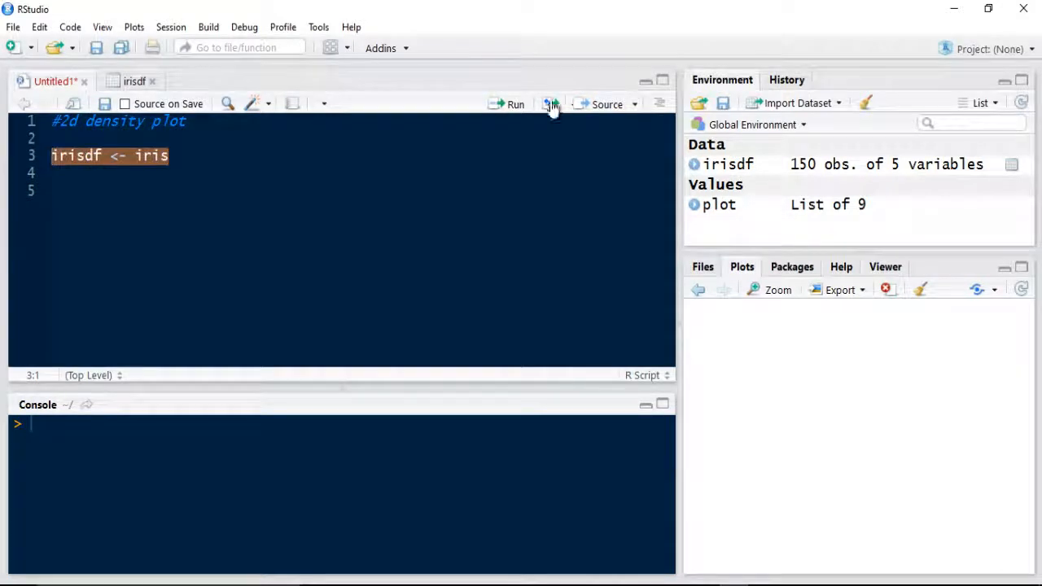
{"action": "left_click", "coordinate": [865, 103]}
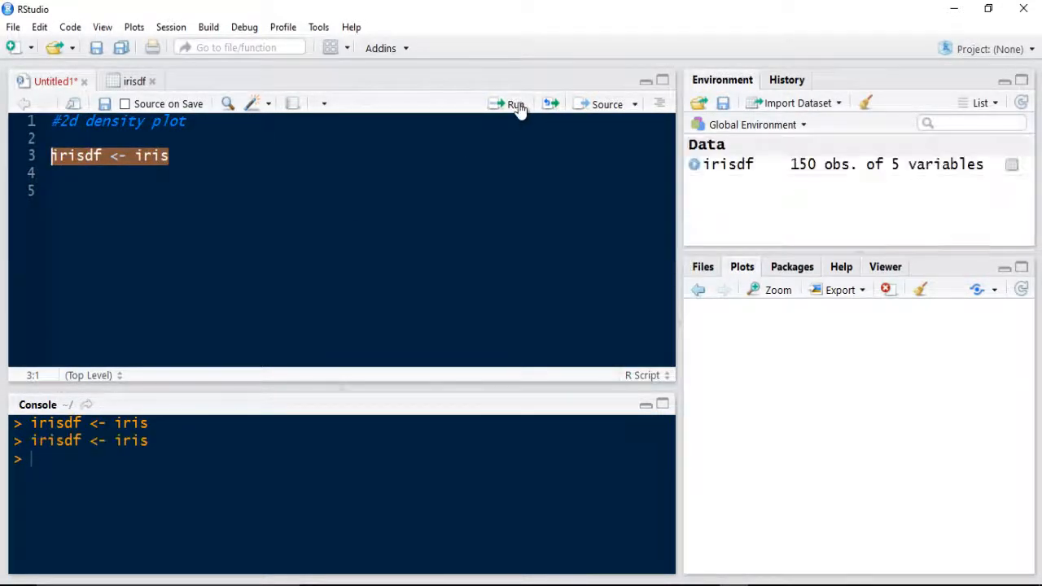
{"action": "mouse_move", "coordinate": [734, 164]}
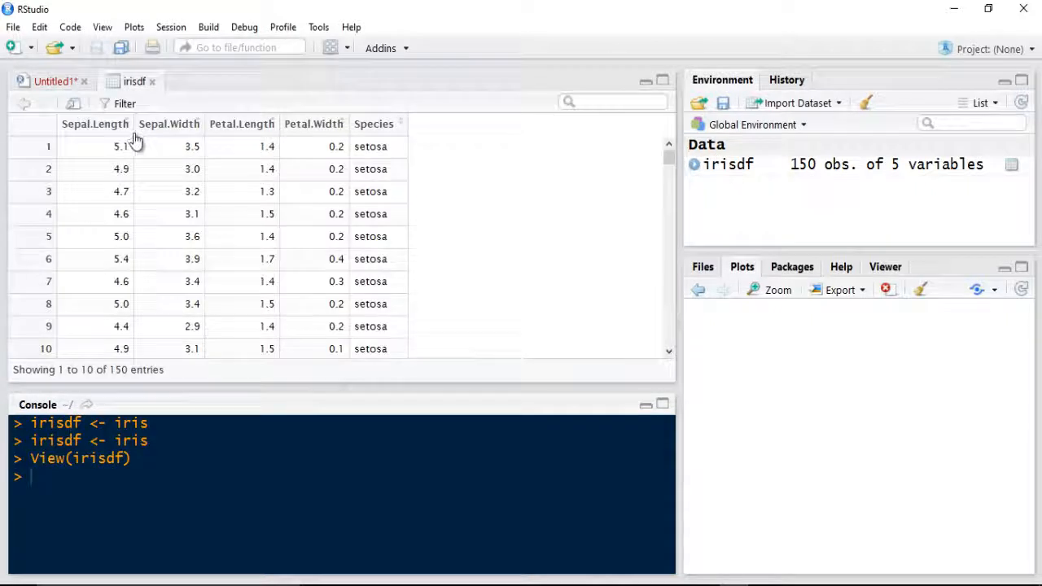
{"action": "scroll", "scroll_direction": "down", "scroll_amount": 3}
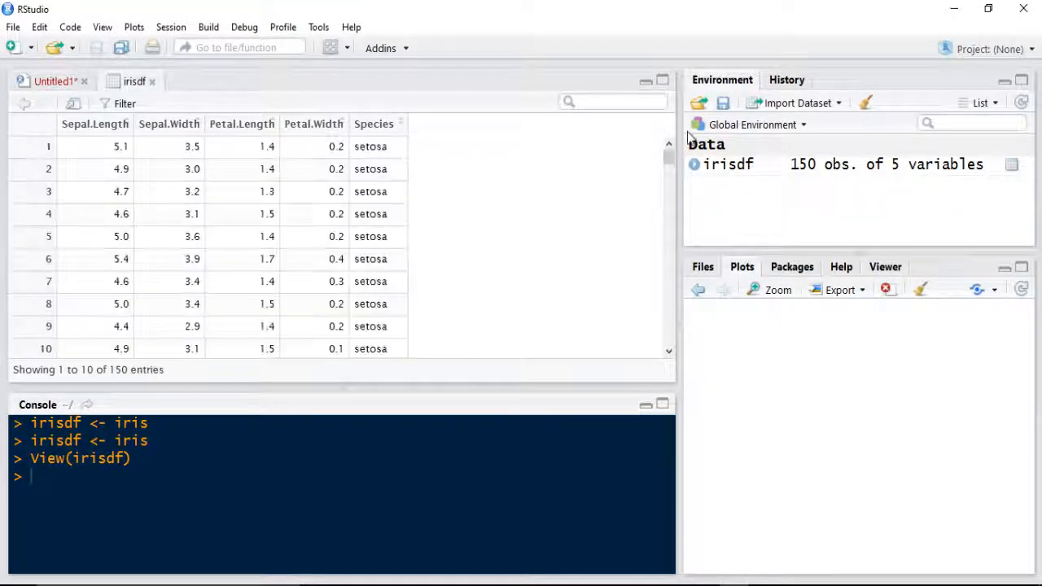
{"action": "mouse_move", "coordinate": [199, 147]}
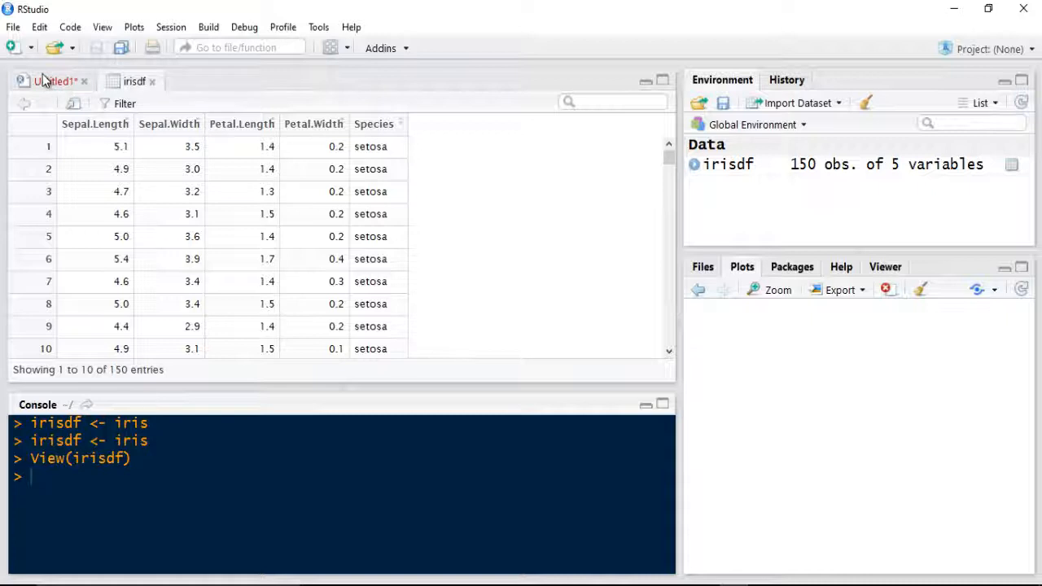
{"action": "mouse_move", "coordinate": [280, 195]}
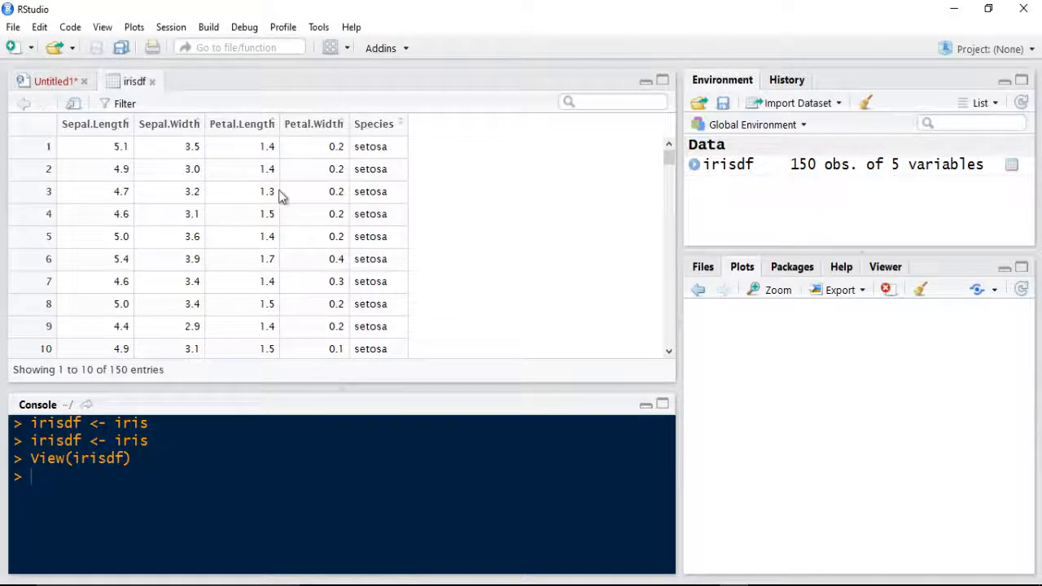
{"action": "mouse_move", "coordinate": [710, 160]}
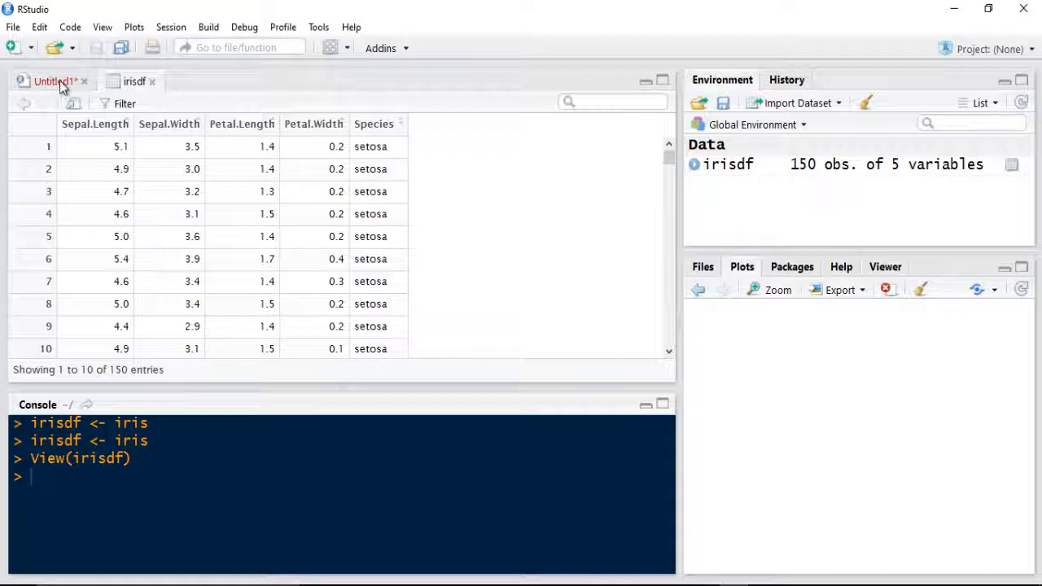
Add library(ggplot2) on line 4 of Untitled1 and run lines 3–4
{"action": "left_click", "coordinate": [50, 78]}
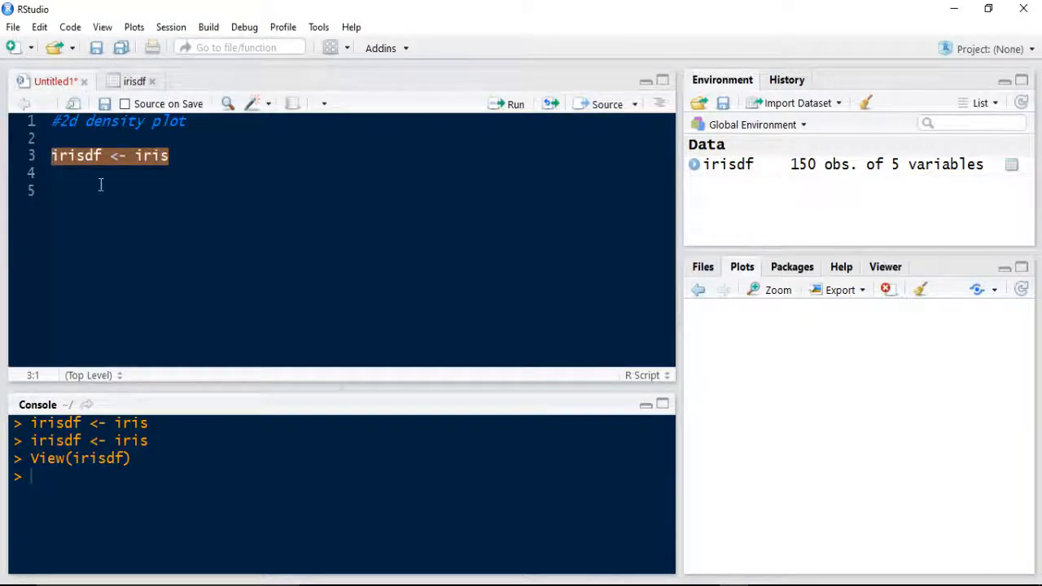
{"action": "left_click", "coordinate": [88, 190]}
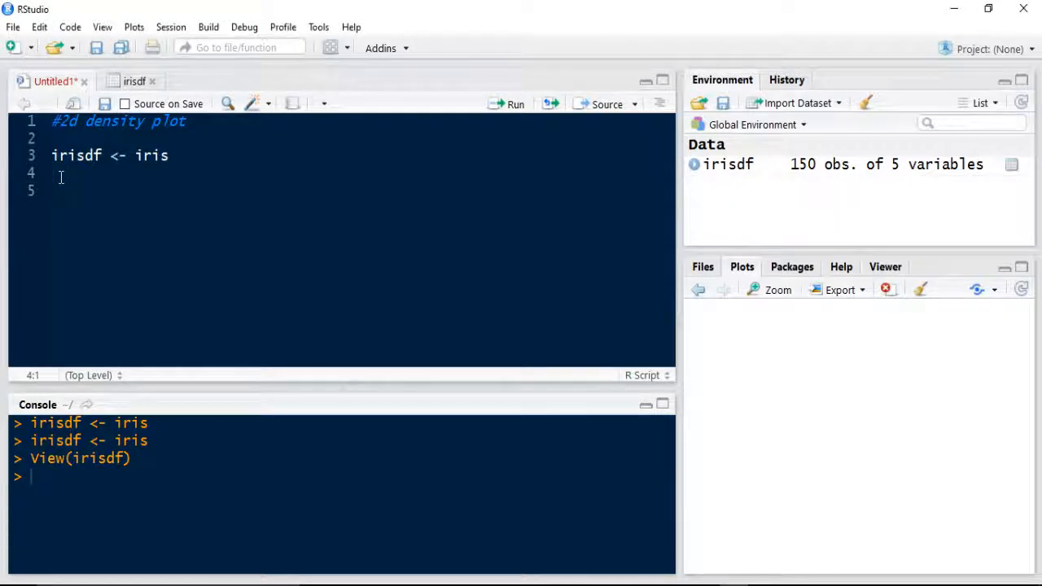
{"action": "type", "text": "lin"}
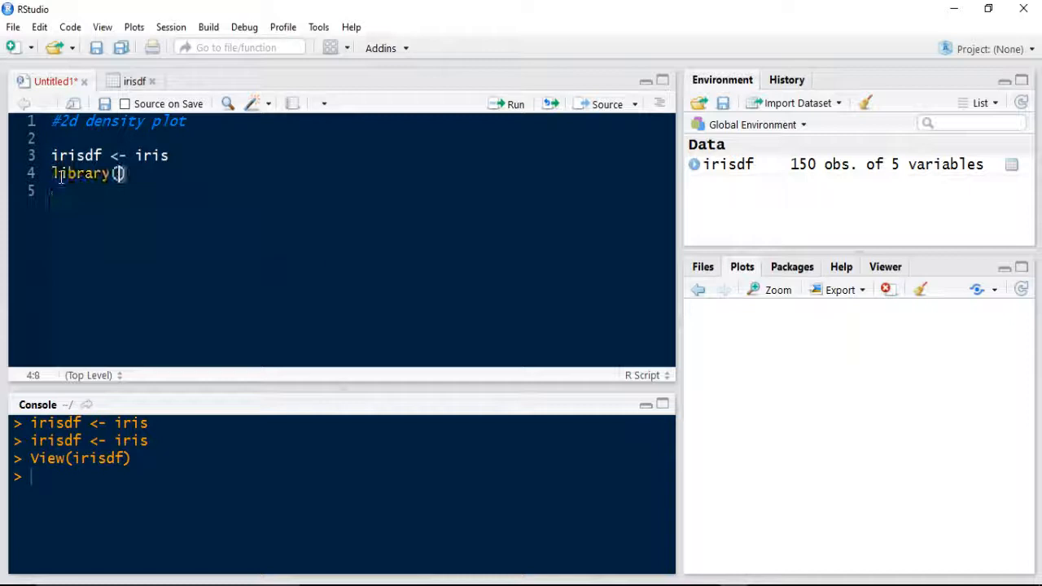
{"action": "type", "text": "ggplot2"}
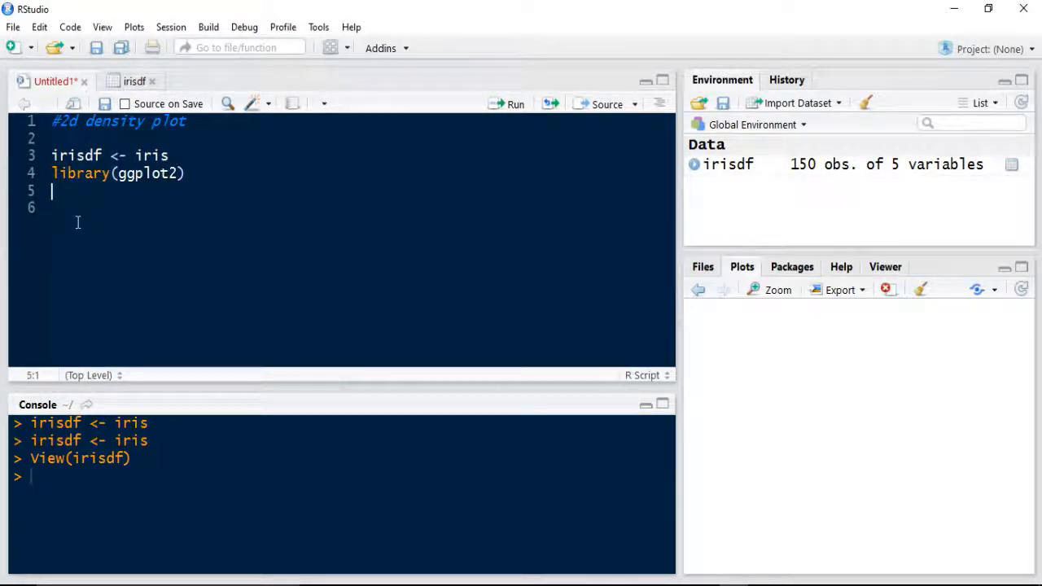
{"action": "left_click_drag", "start_coordinate": [50, 155], "coordinate": [185, 173]}
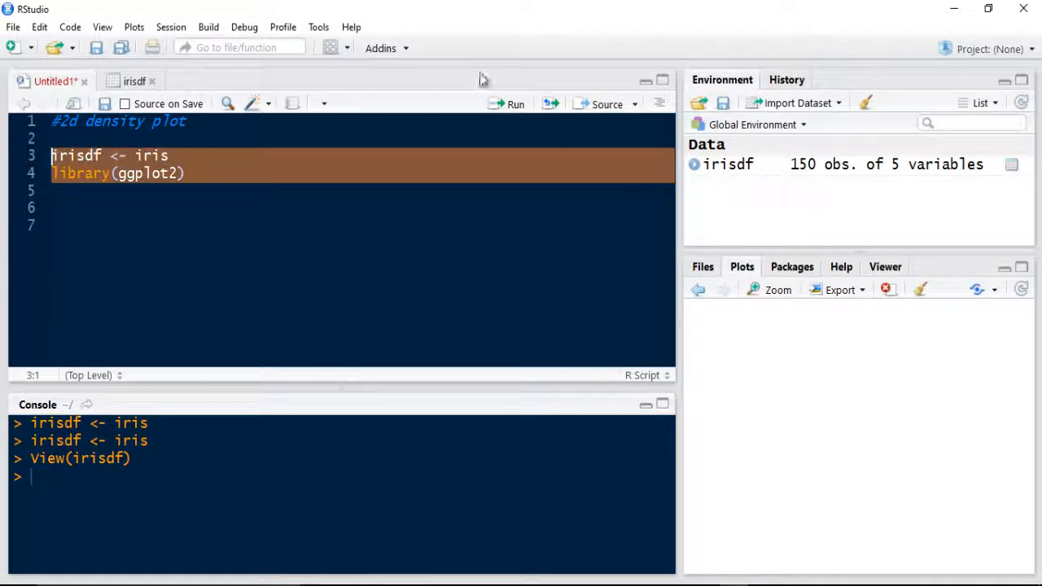
{"action": "left_click", "coordinate": [507, 103]}
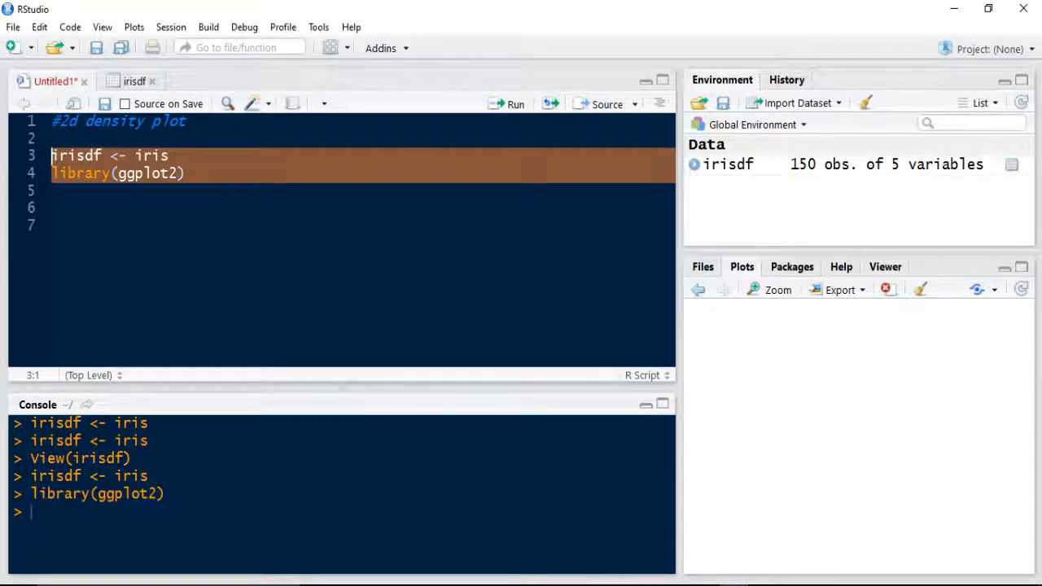
{"action": "left_click", "coordinate": [89, 208]}
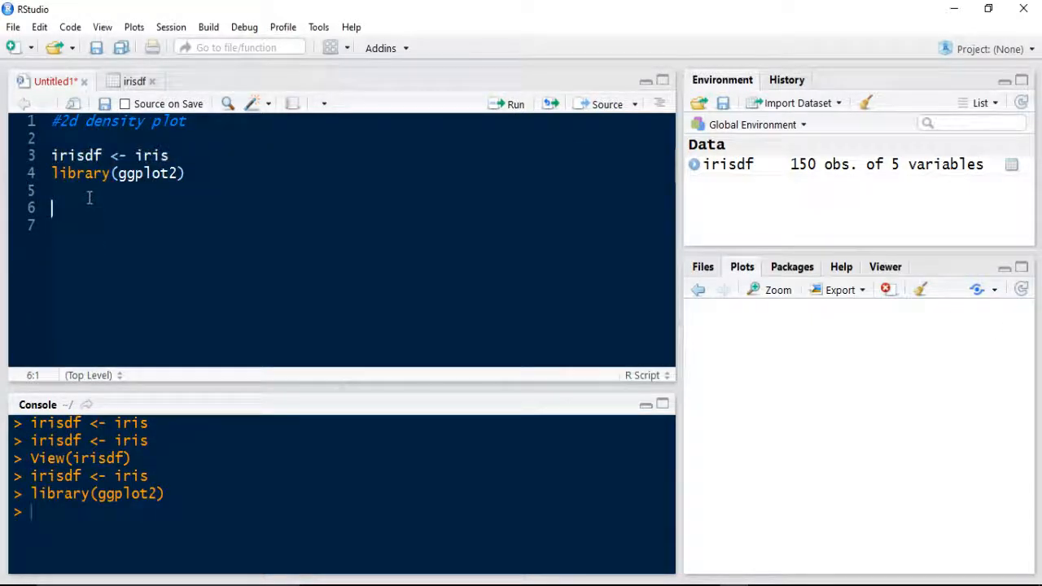
Write ggplot(data=irisdf, aes(x=irisdf$Petal.Length, y=irisdf$Petal.Width)) using column autocomplete
{"action": "type", "text": "ggplot("}
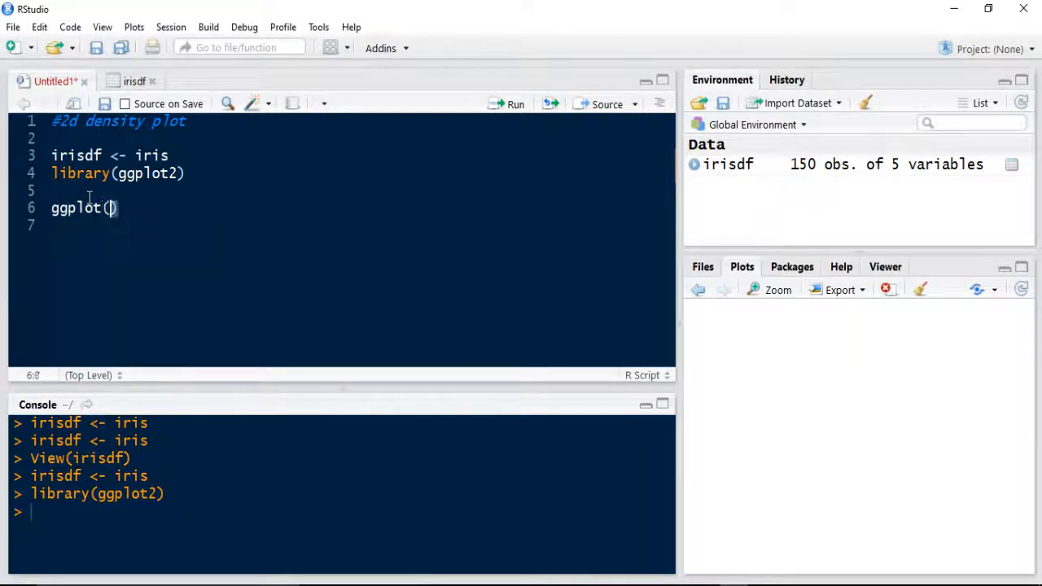
{"action": "type", "text": "data="}
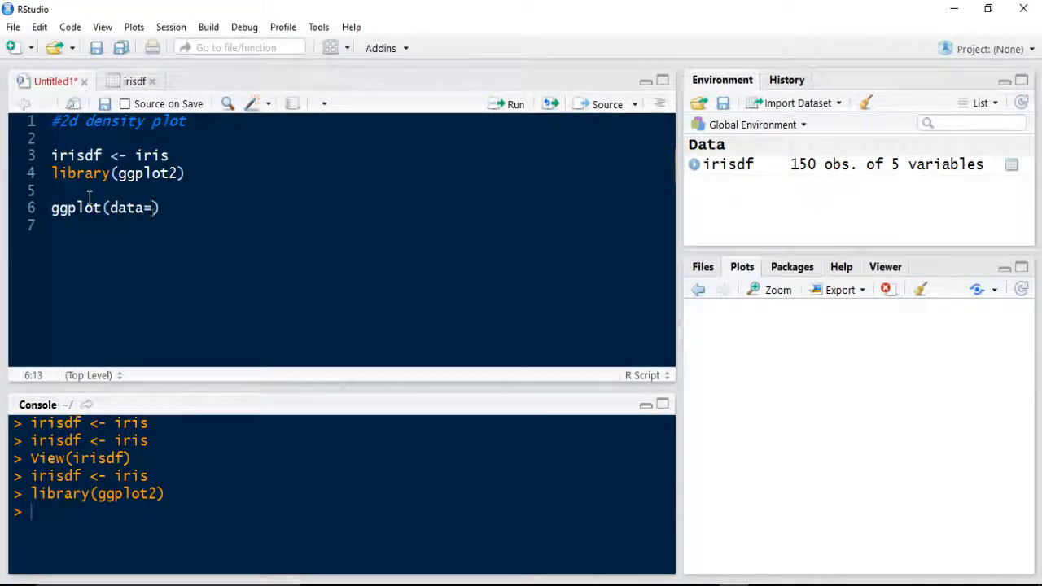
{"action": "type", "text": "irisdf,"}
{"action": "left_click", "coordinate": [360, 225]}
{"action": "type", "text": "aes(x"}
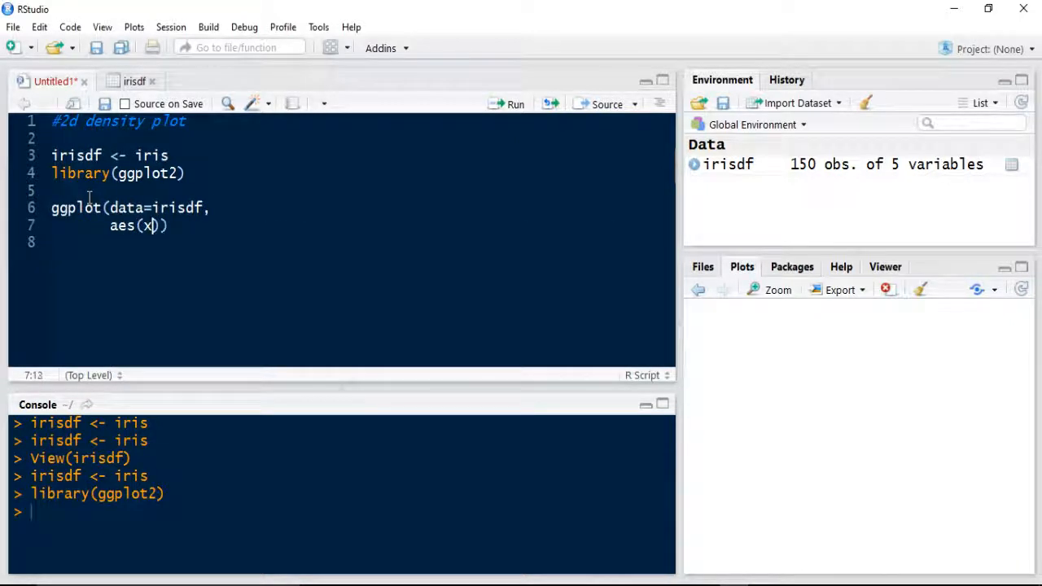
{"action": "type", "text": "="}
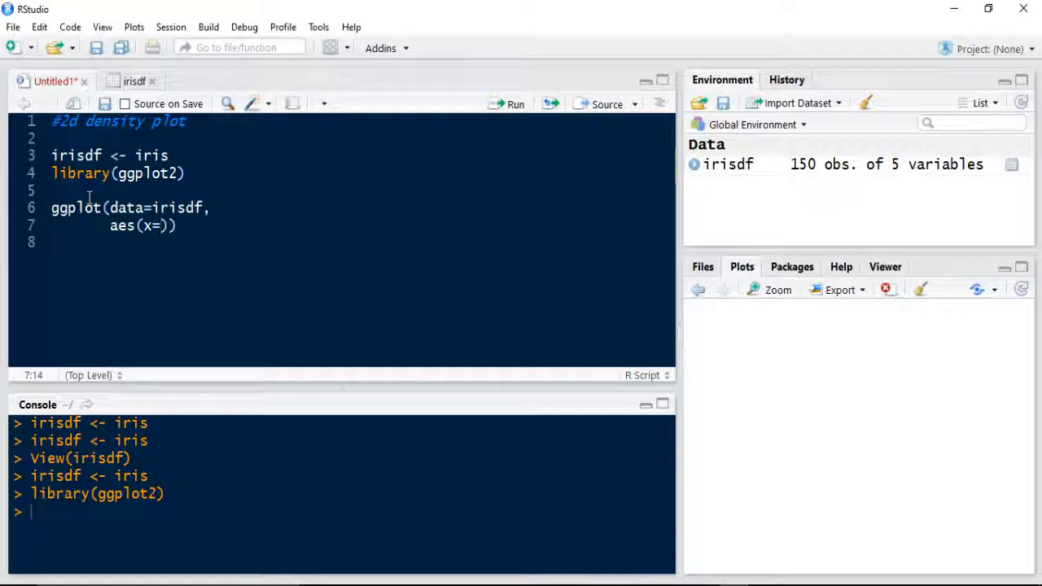
{"action": "type", "text": "irisdf$"}
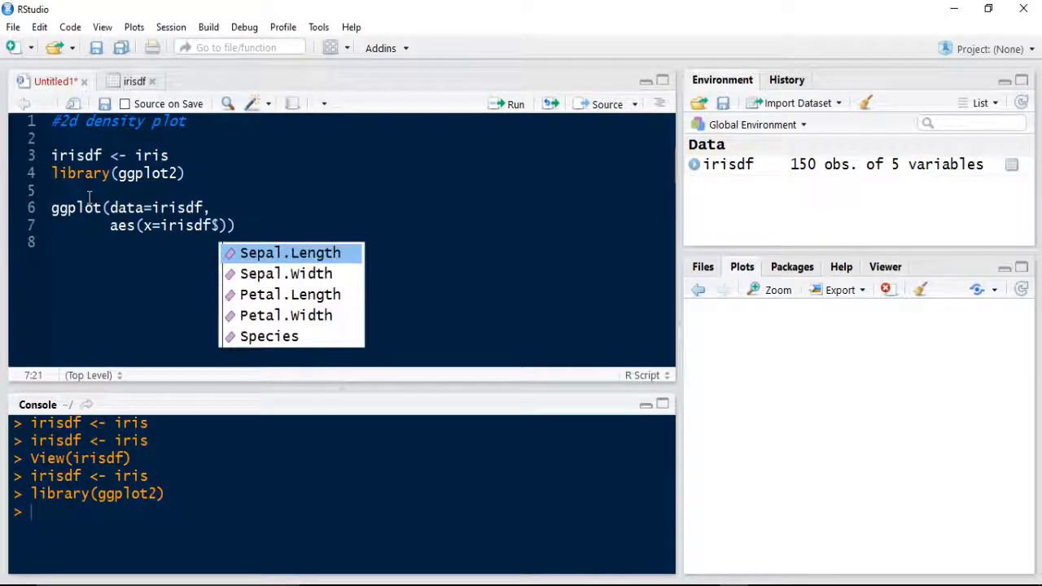
{"action": "left_click", "coordinate": [289, 294]}
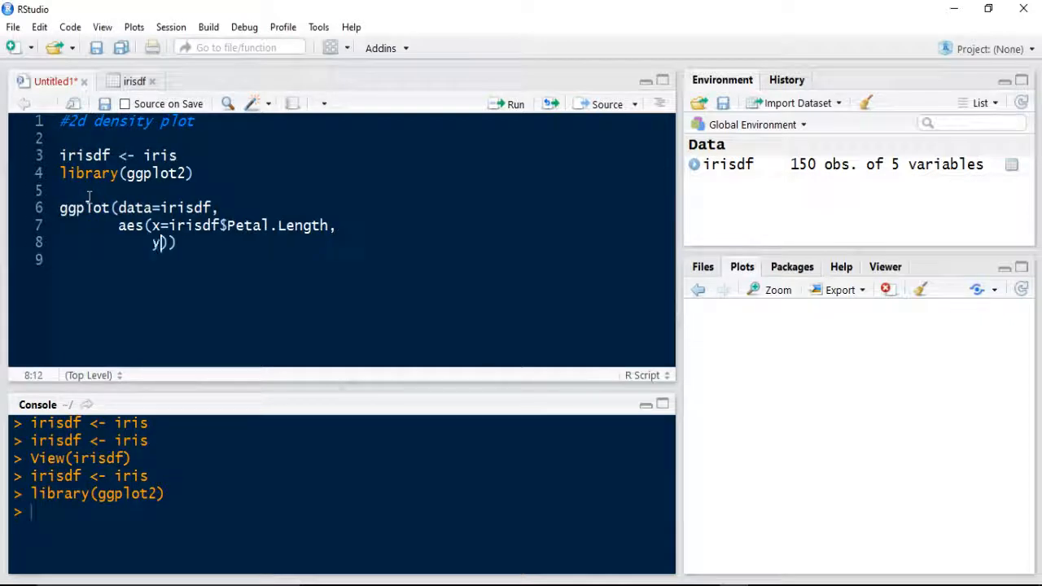
{"action": "type", "text": "=irisdf"}
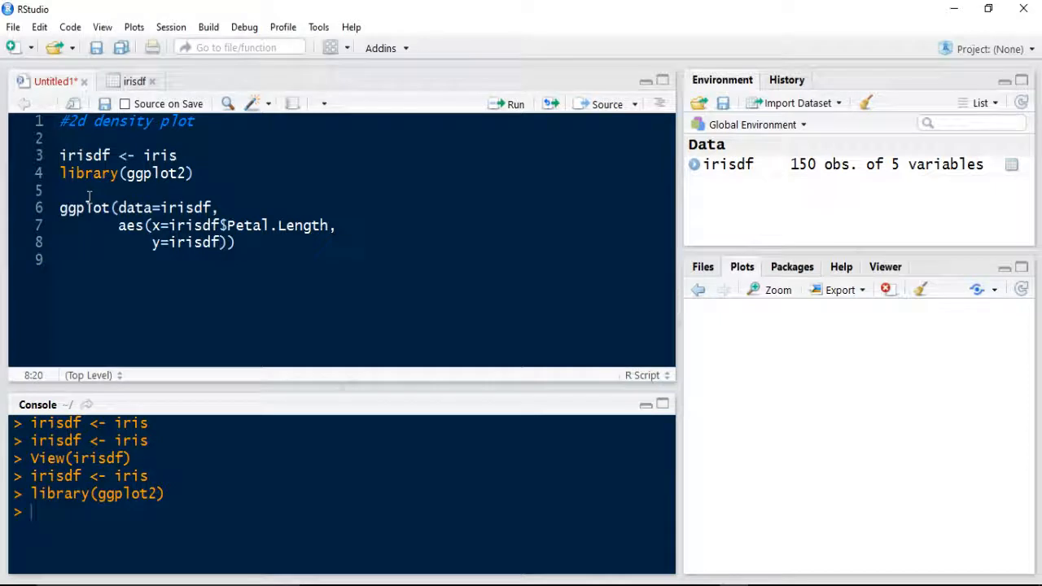
{"action": "type", "text": "pe"}
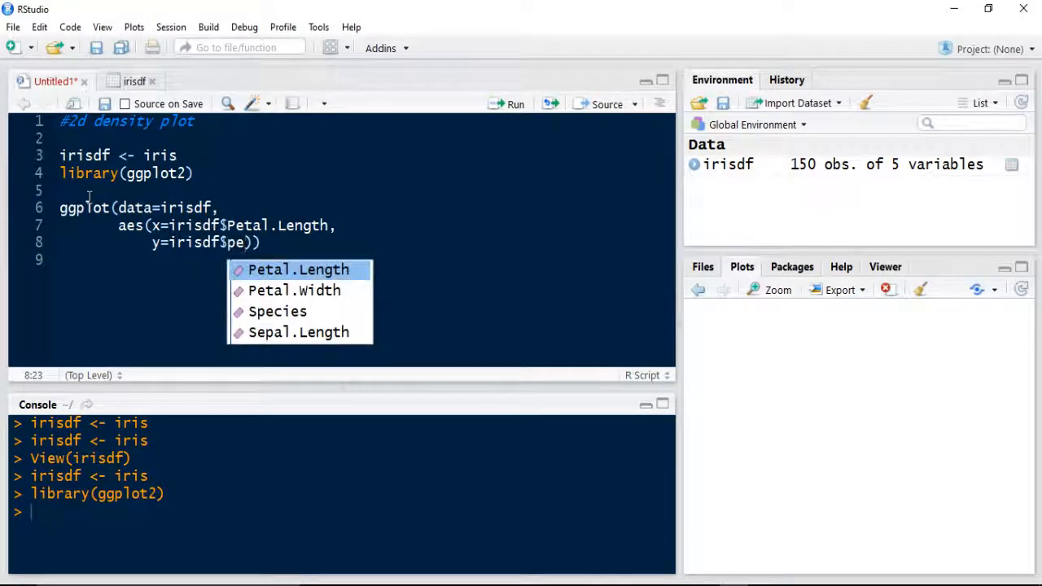
{"action": "left_click", "coordinate": [293, 290]}
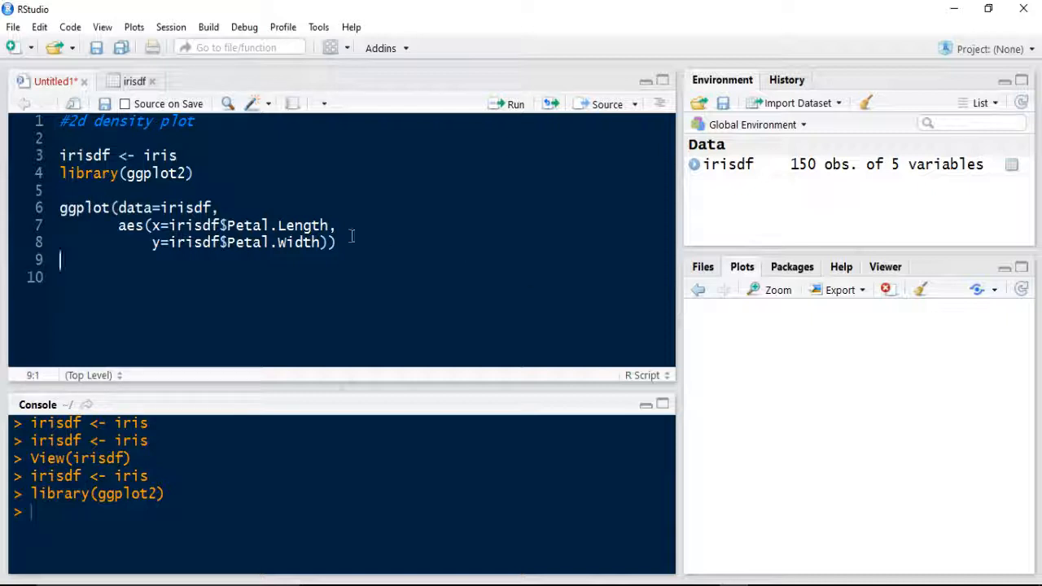
Prefix the call with 'plot <-' and select the assignment block
{"action": "left_click", "coordinate": [57, 207]}
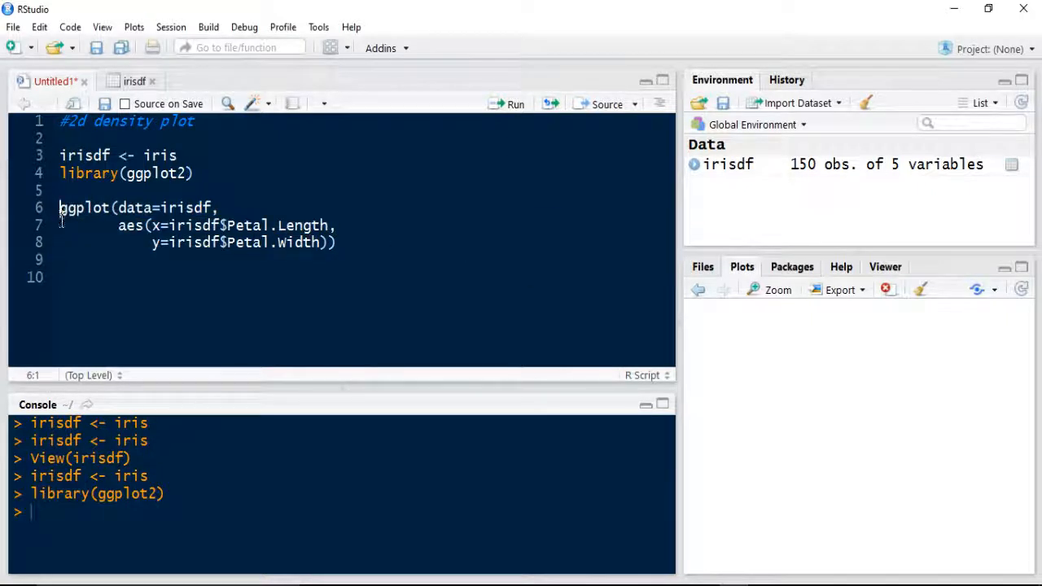
{"action": "type", "text": "plot <-"}
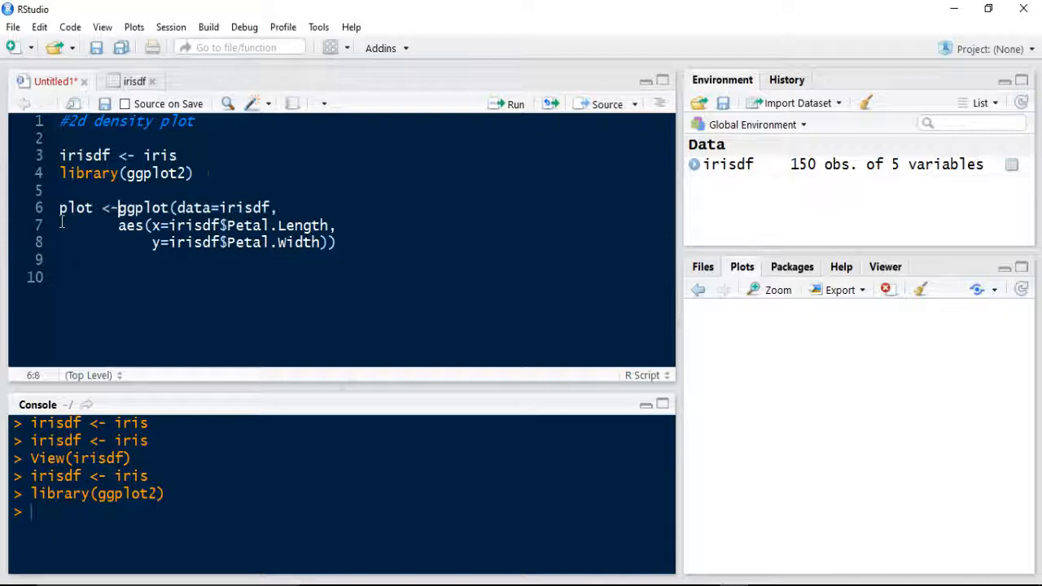
{"action": "left_click_drag", "start_coordinate": [59, 190], "coordinate": [336, 242]}
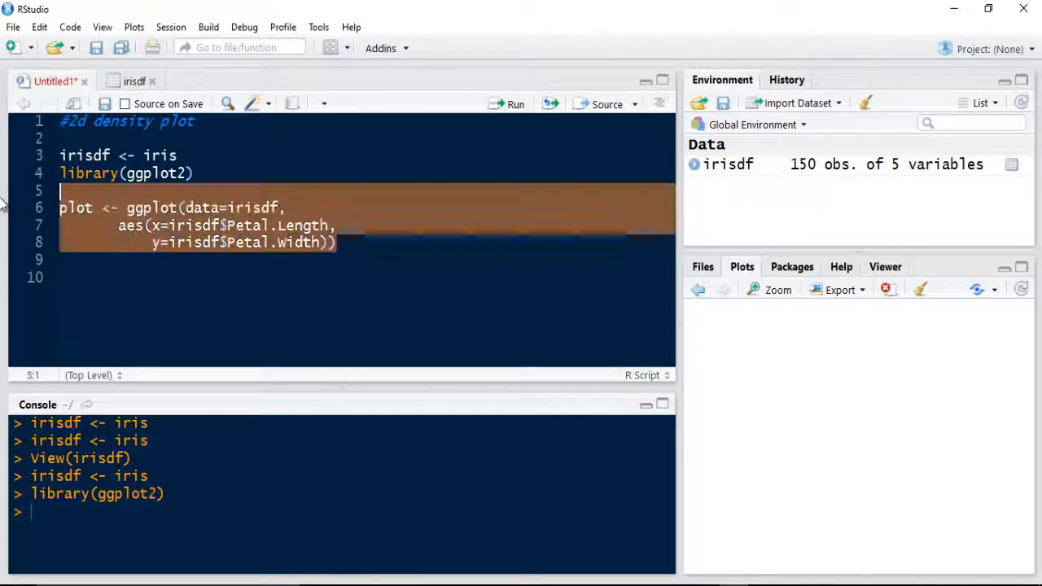
Run the plot assignment, then run plot + stat_density2d() on line 10
{"action": "left_click", "coordinate": [507, 103]}
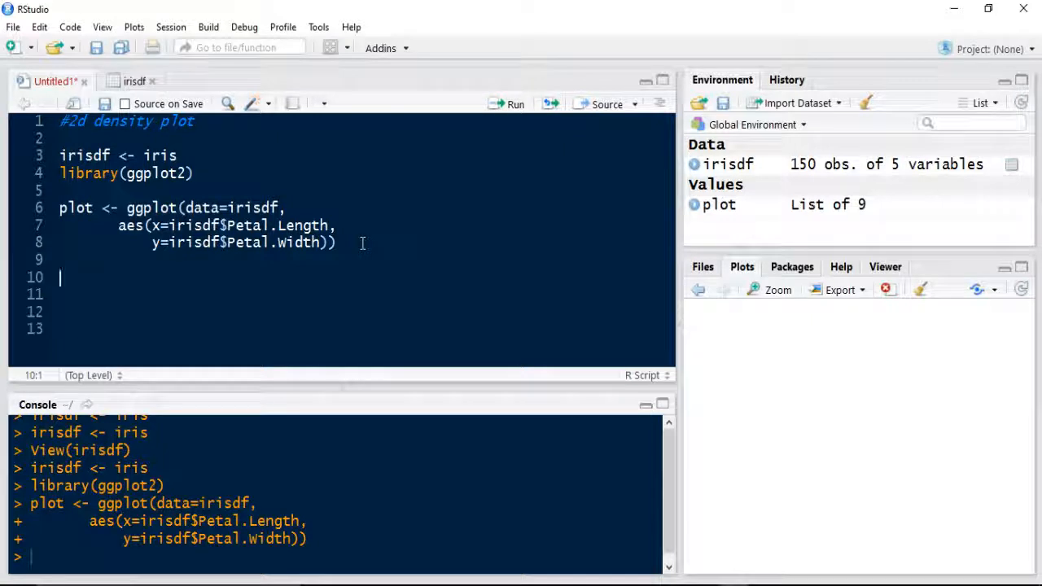
{"action": "type", "text": "plot +"}
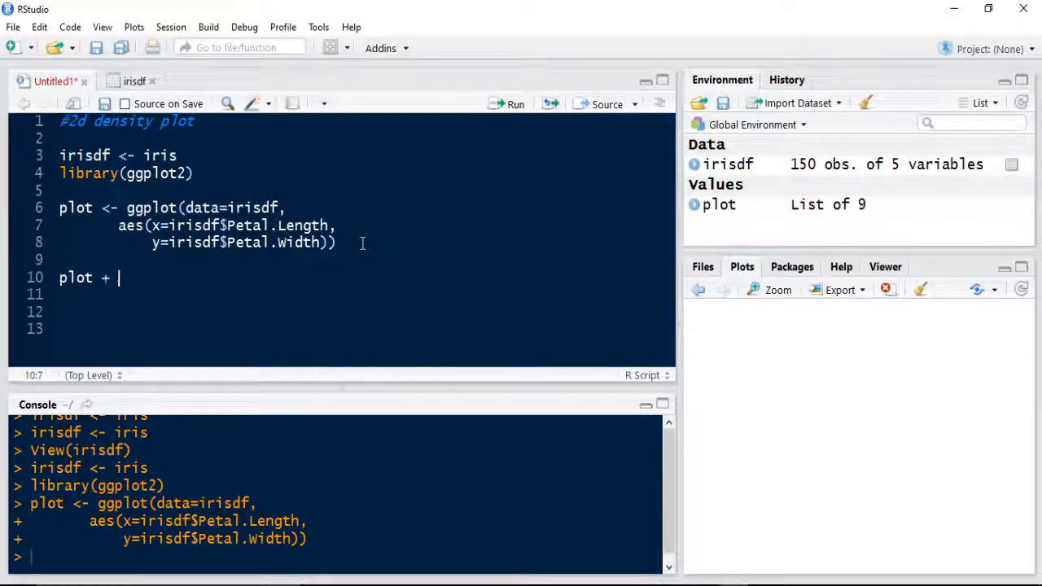
{"action": "type", "text": "ge"}
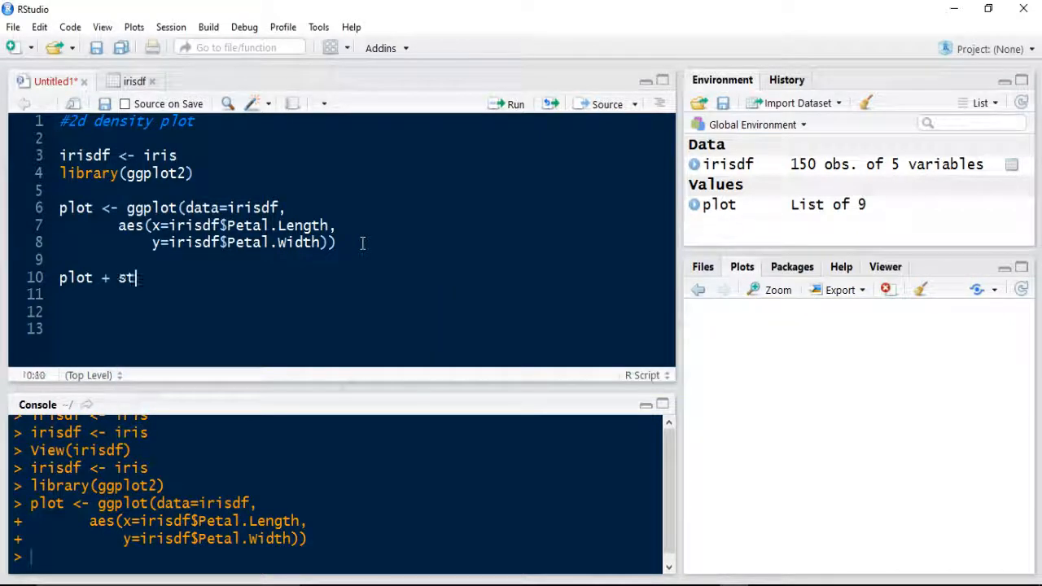
{"action": "type", "text": "at_"}
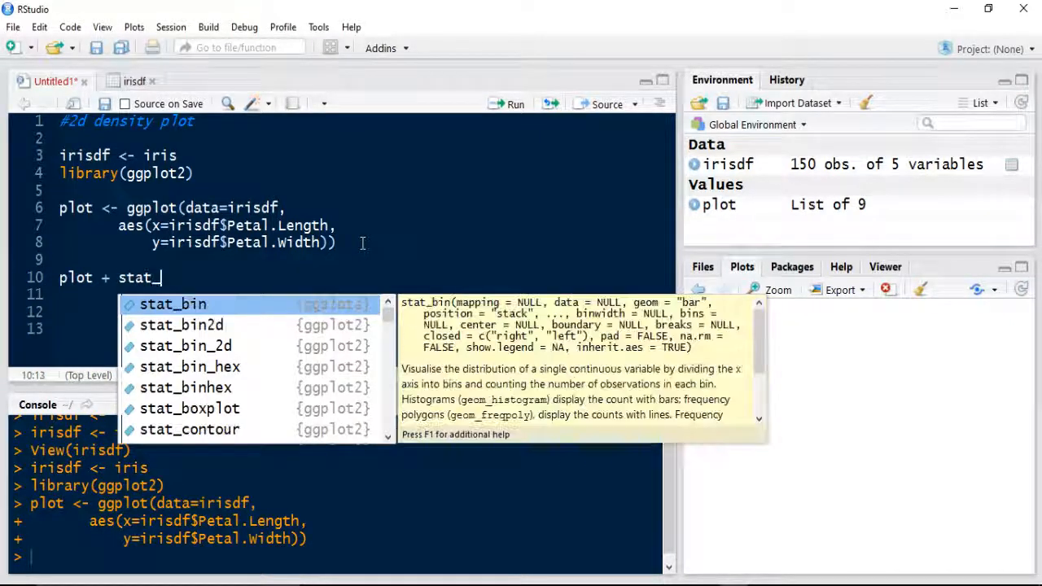
{"action": "type", "text": "density2d("}
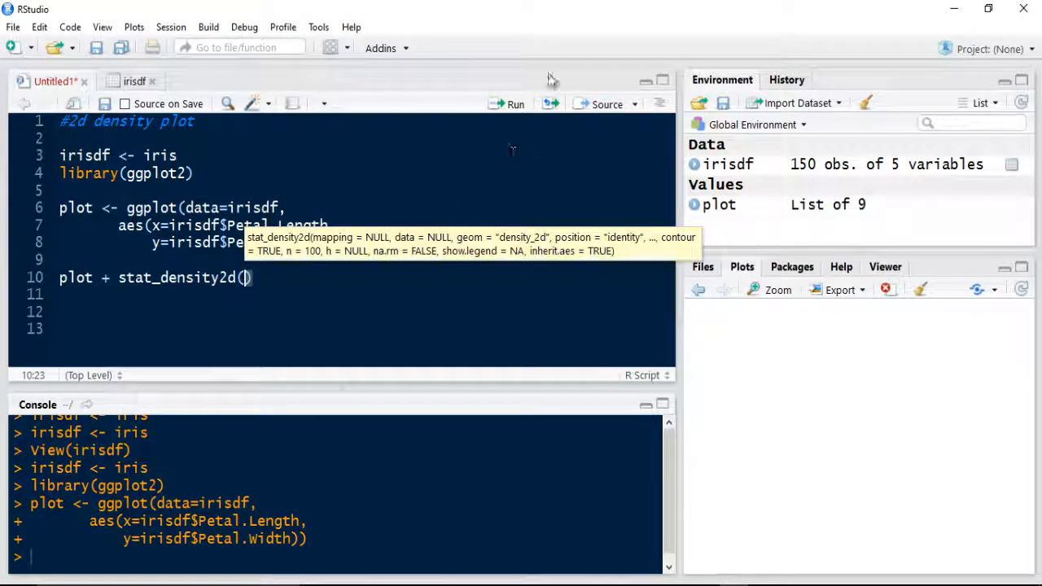
{"action": "left_click", "coordinate": [511, 103]}
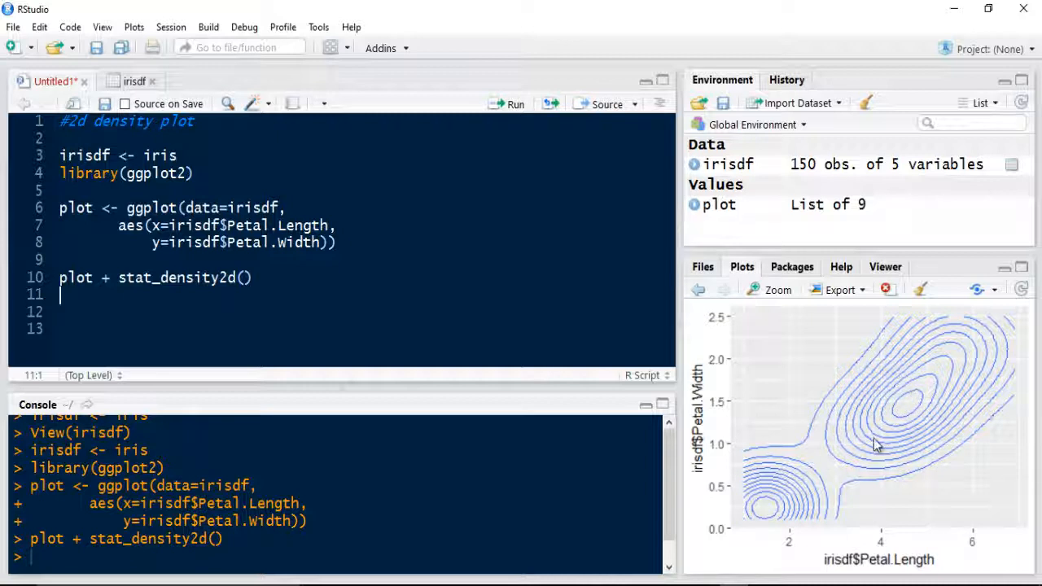
Append + geom_point() to line 10 and run it to overlay data points
{"action": "left_click", "coordinate": [256, 276]}
{"action": "type", "text": " +"}
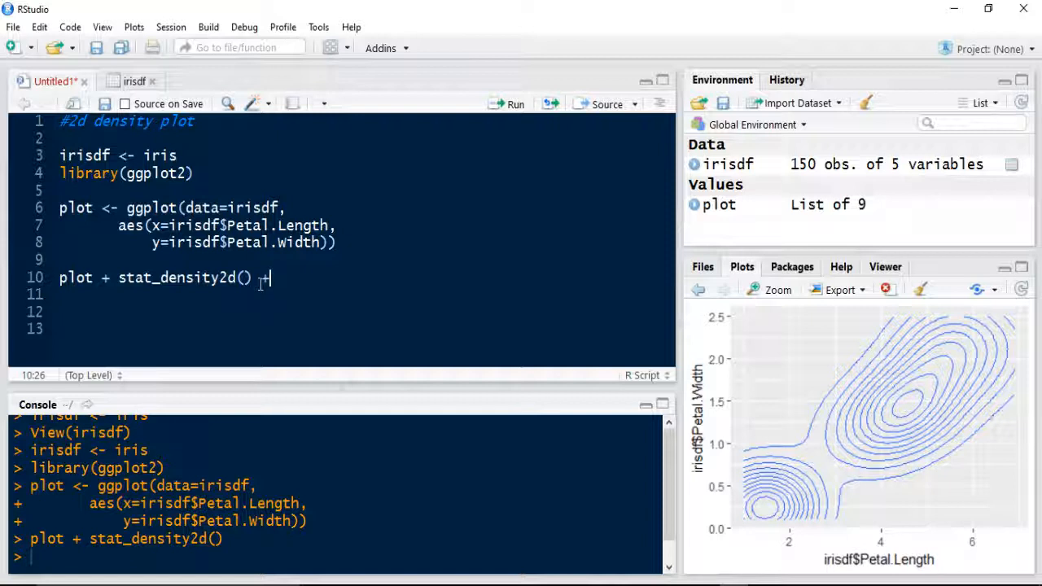
{"action": "type", "text": "geo"}
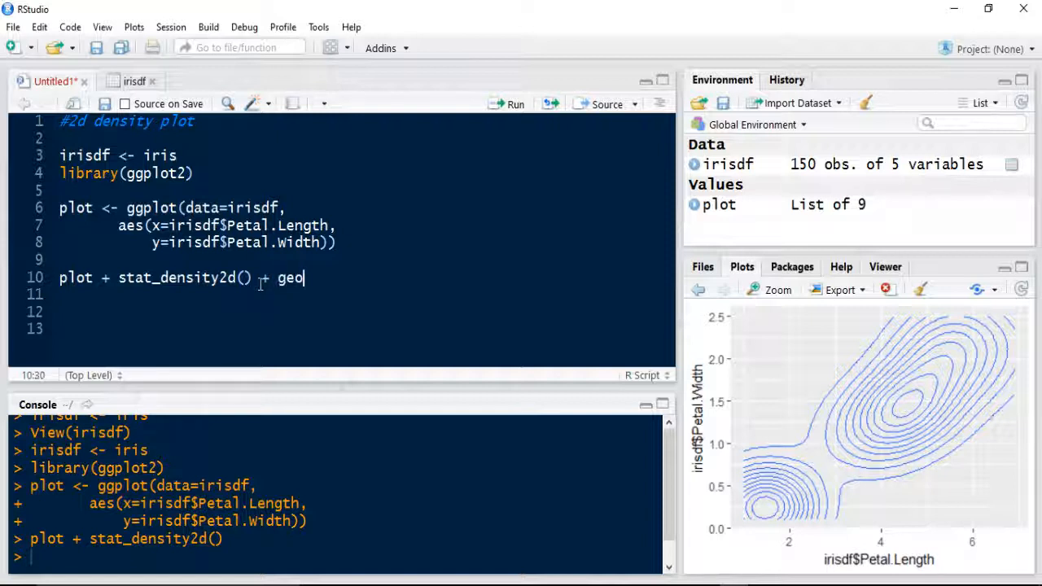
{"action": "type", "text": "m_point()"}
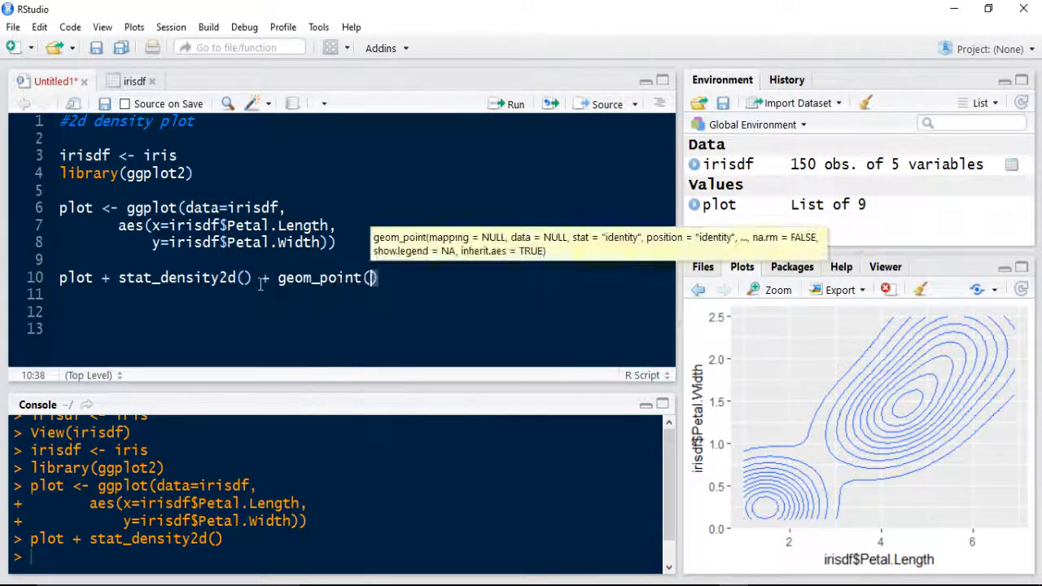
{"action": "left_click", "coordinate": [514, 103]}
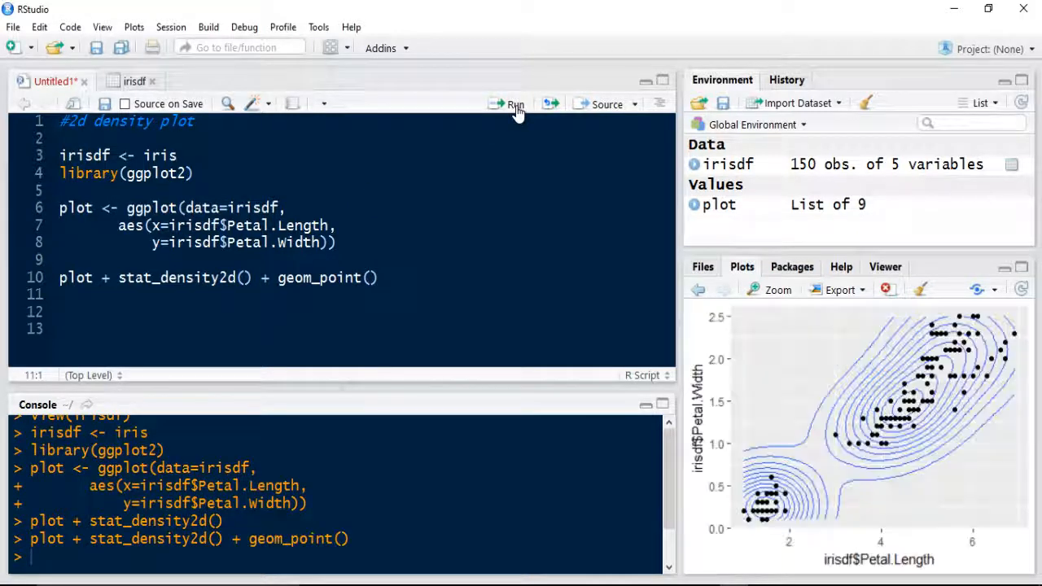
{"action": "mouse_move", "coordinate": [905, 376]}
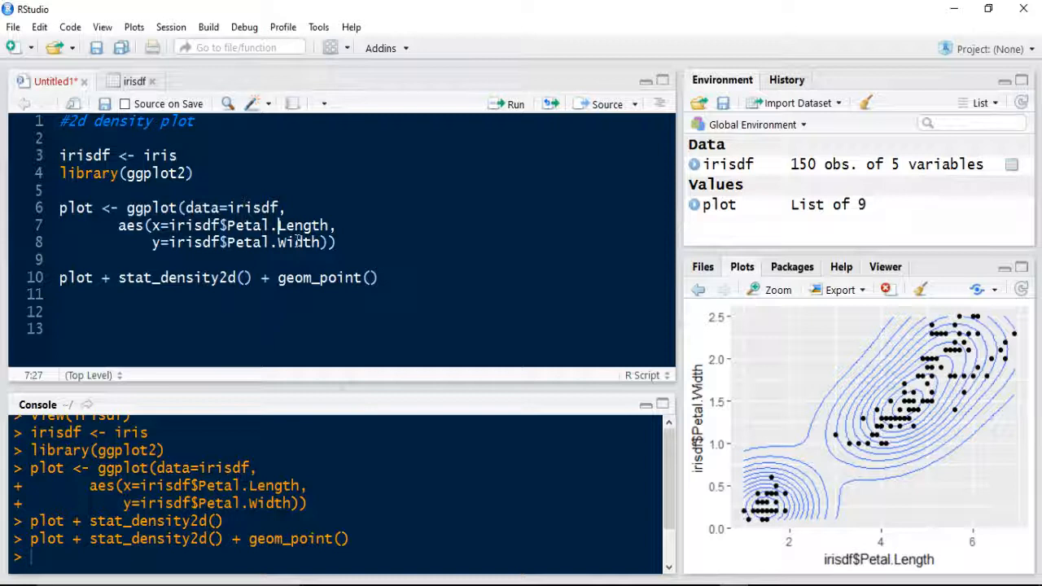
Change the y mapping to irisdf$Sepal.Width on line 8 and rerun the script
{"action": "left_click", "coordinate": [269, 241]}
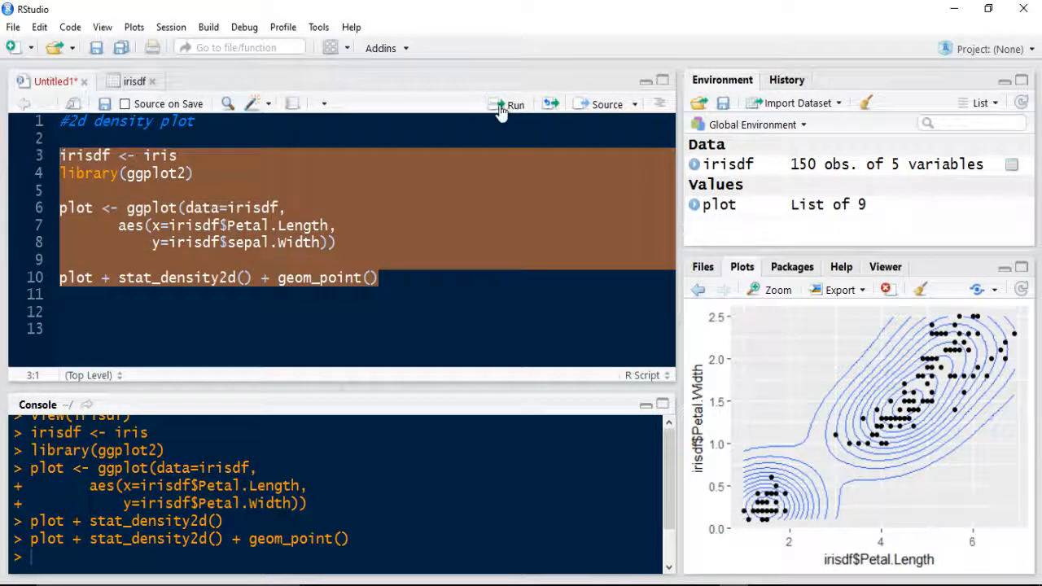
{"action": "left_click", "coordinate": [507, 105]}
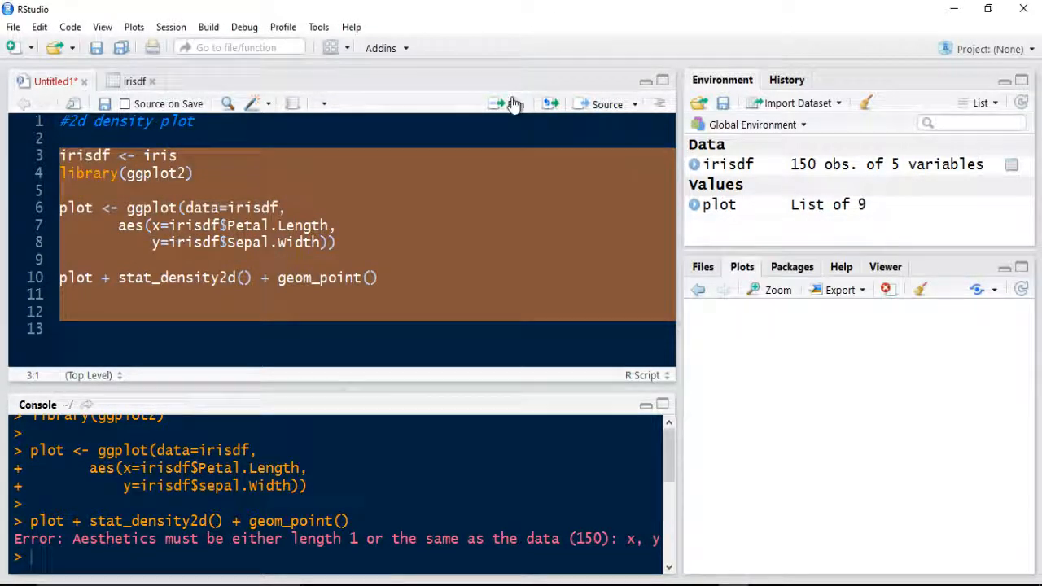
{"action": "left_click", "coordinate": [502, 103]}
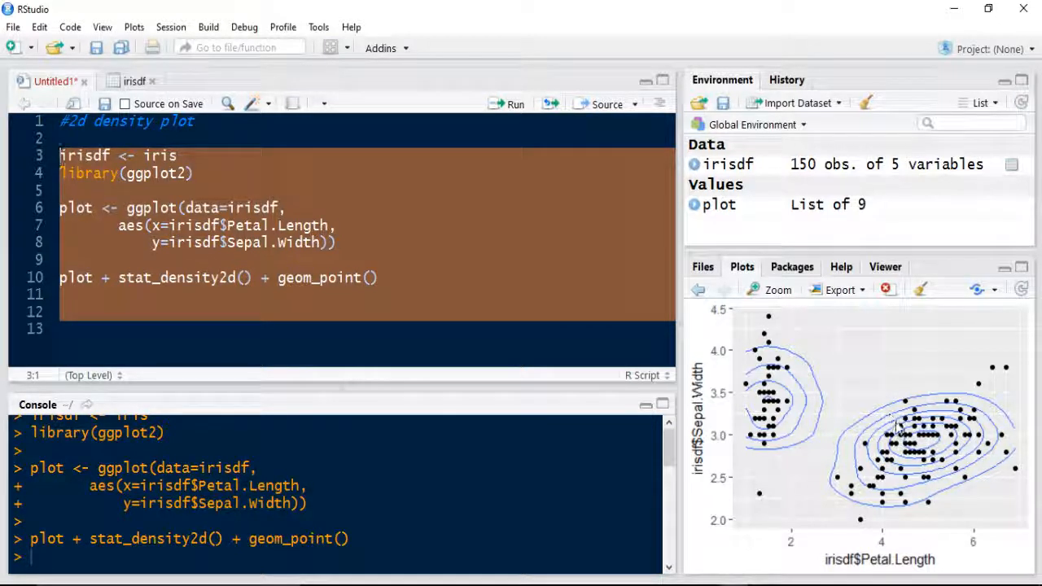
{"action": "mouse_move", "coordinate": [771, 421]}
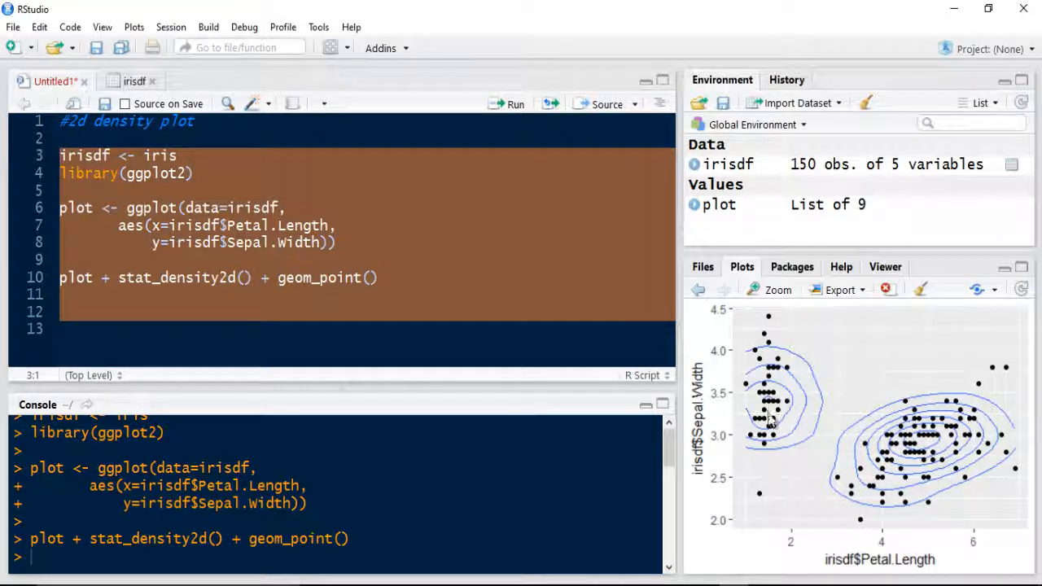
{"action": "mouse_move", "coordinate": [765, 432]}
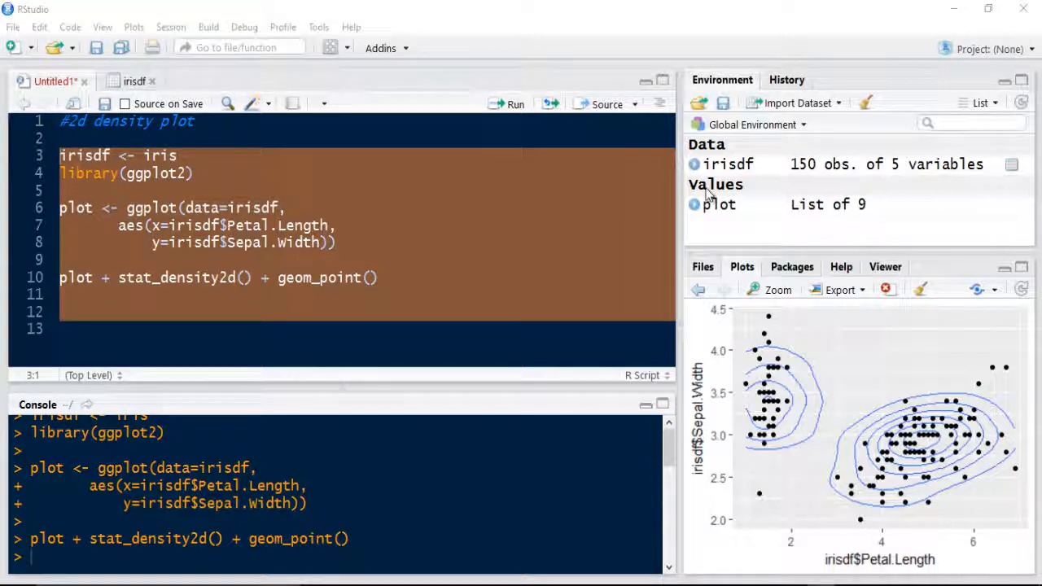
Colour contours with stat_density2d(aes(color=..level..)), fix the spelling, and rerun
{"action": "left_click", "coordinate": [245, 277]}
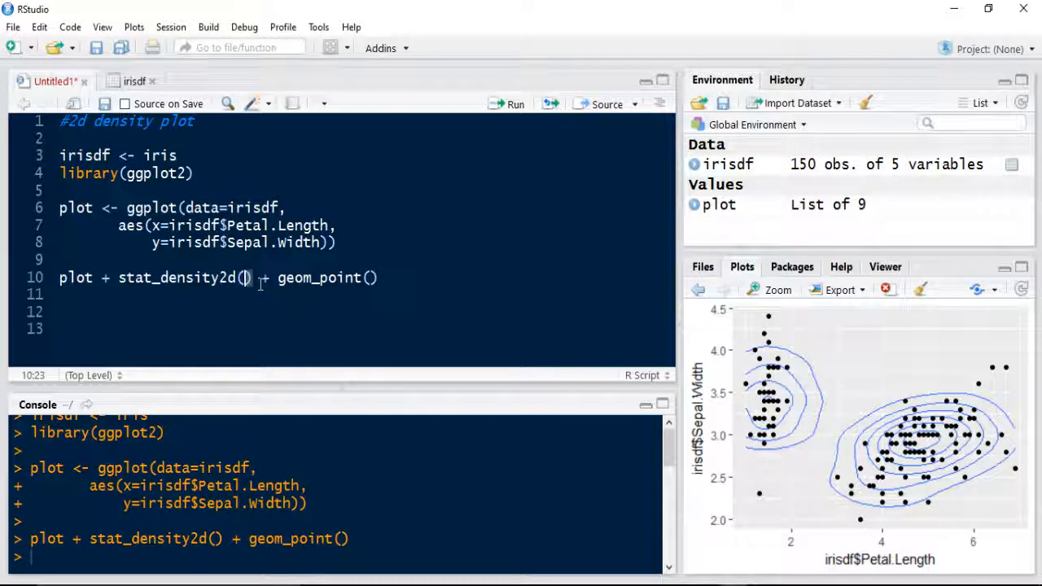
{"action": "type", "text": "aes("}
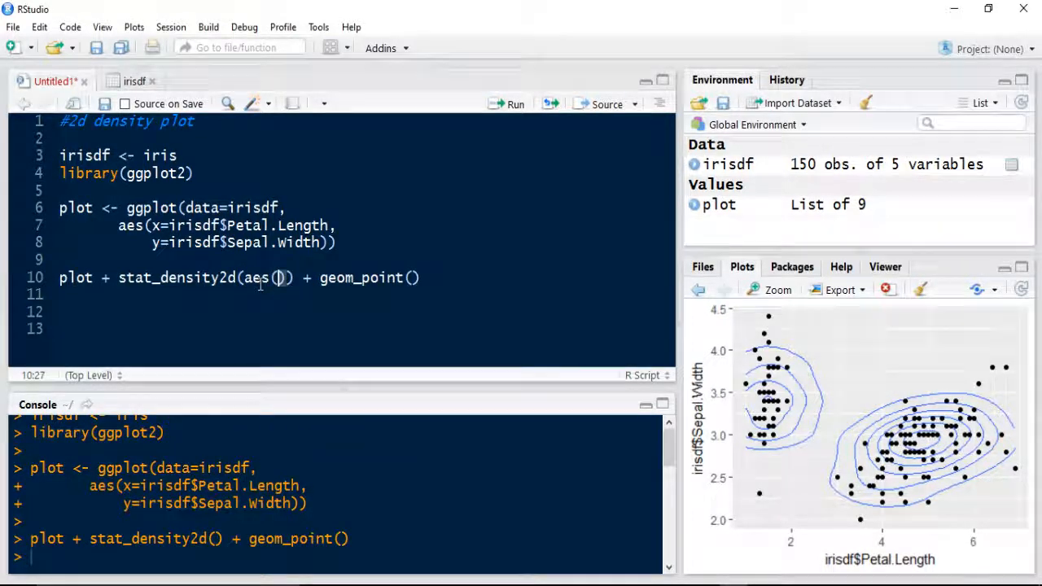
{"action": "type", "text": "colour=..level.."}
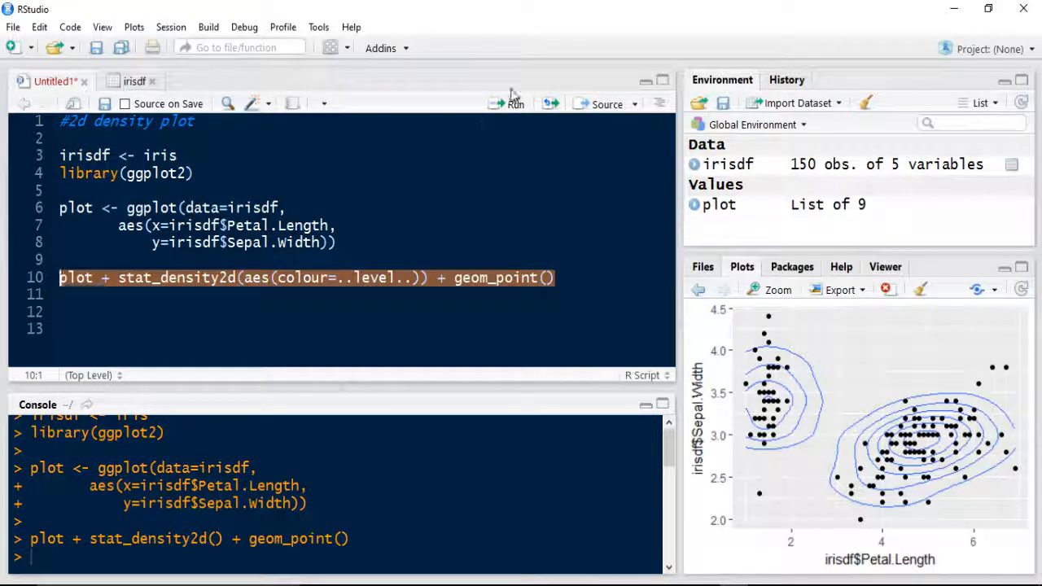
{"action": "left_click", "coordinate": [513, 103]}
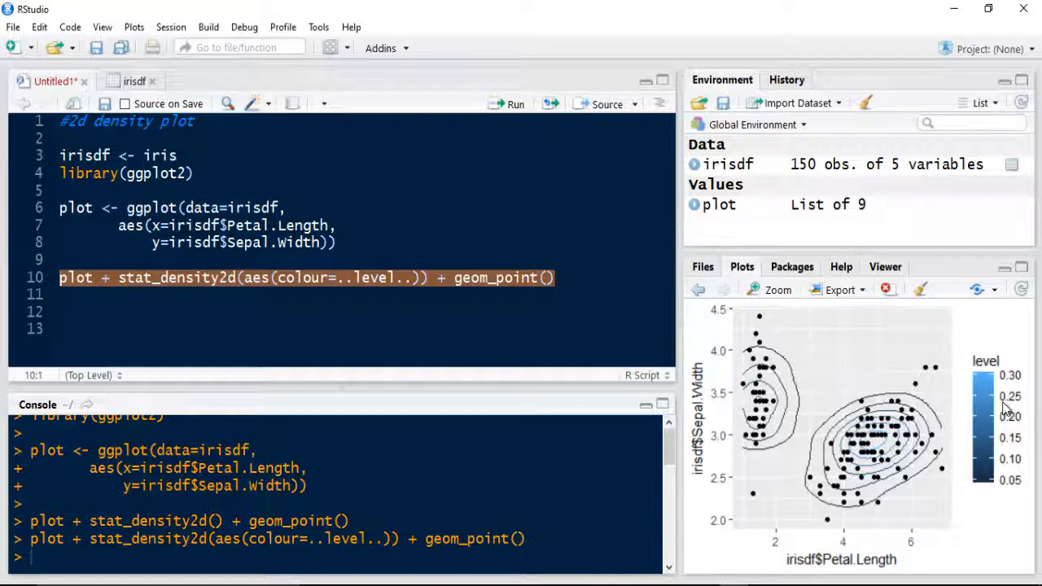
{"action": "mouse_move", "coordinate": [978, 400]}
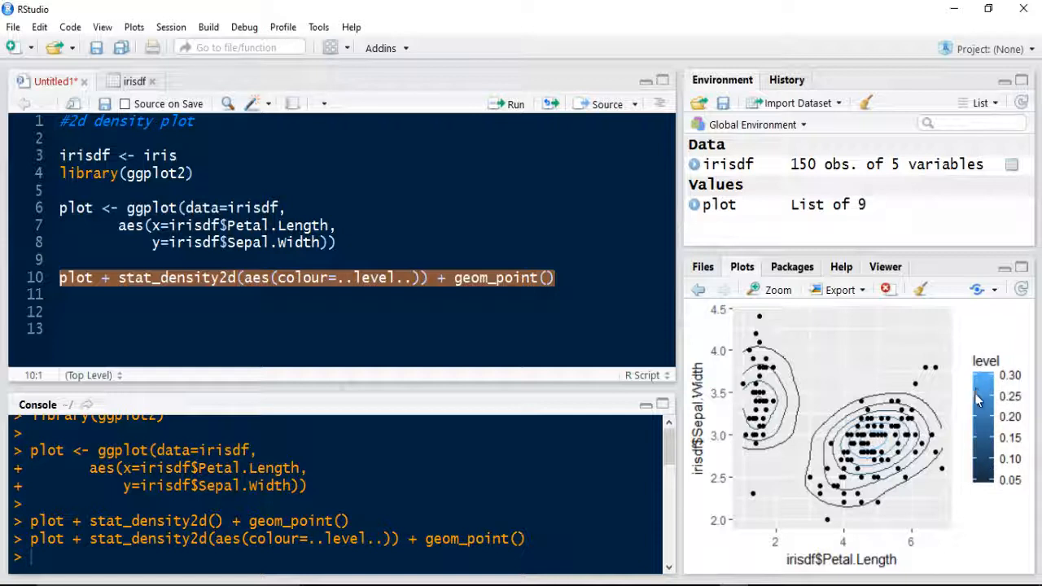
{"action": "left_click", "coordinate": [322, 277]}
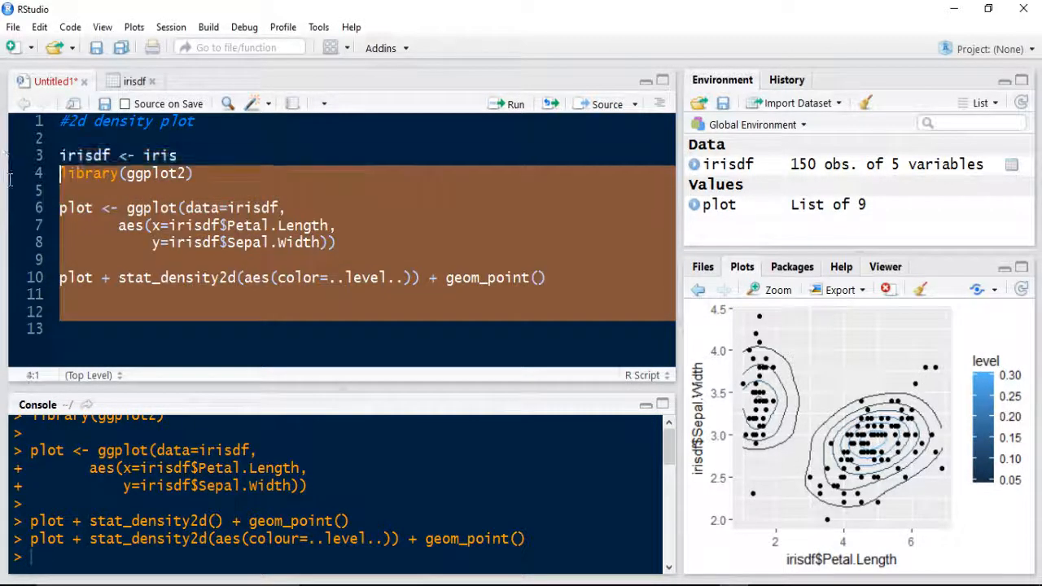
{"action": "left_click", "coordinate": [508, 104]}
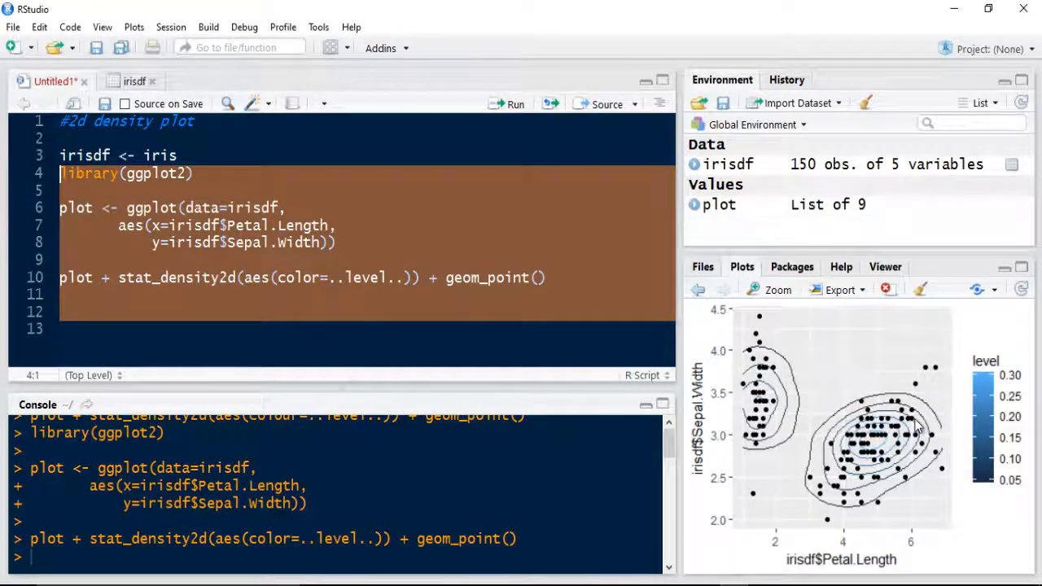
{"action": "mouse_move", "coordinate": [1002, 429]}
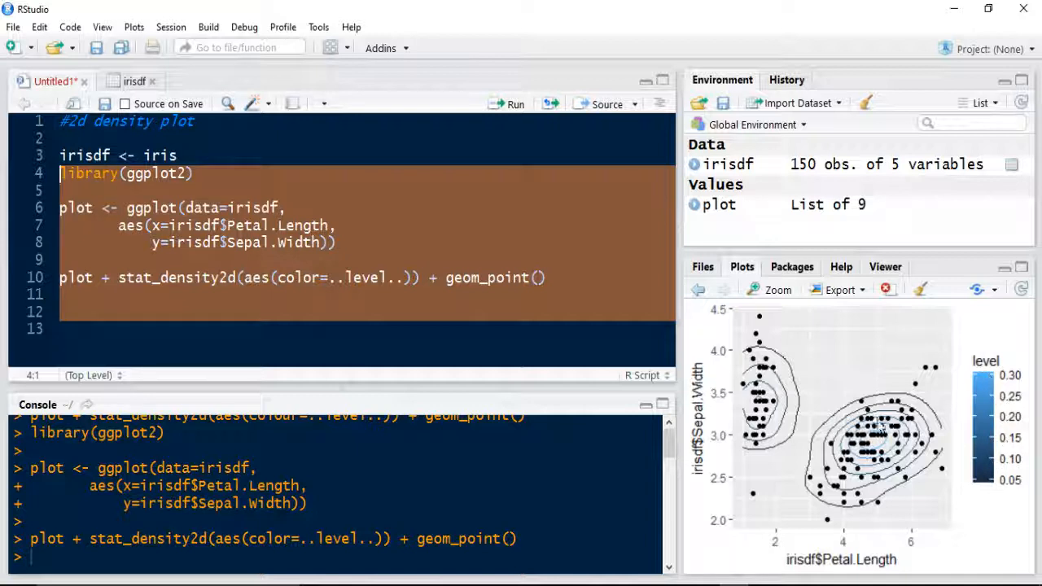
{"action": "mouse_move", "coordinate": [895, 465]}
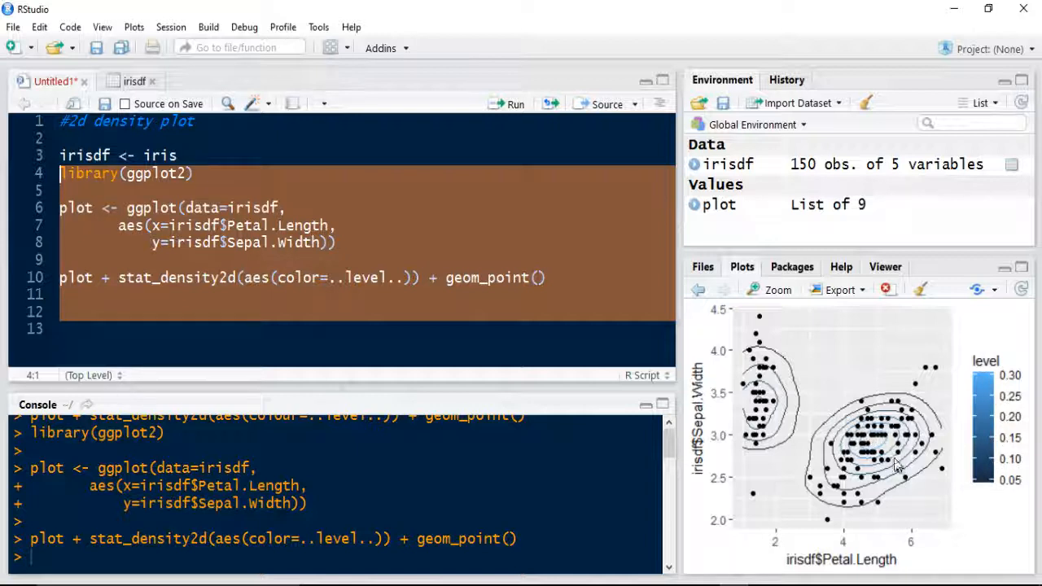
{"action": "mouse_move", "coordinate": [899, 411]}
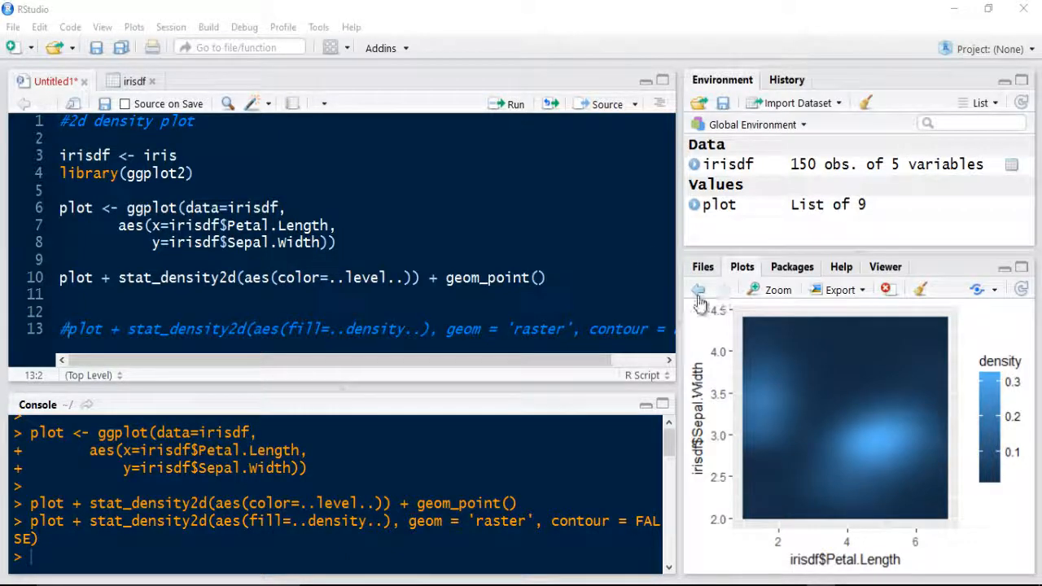
Run line 13's raster density map with fill=..density.. and contour=FALSE
{"action": "left_click", "coordinate": [698, 290]}
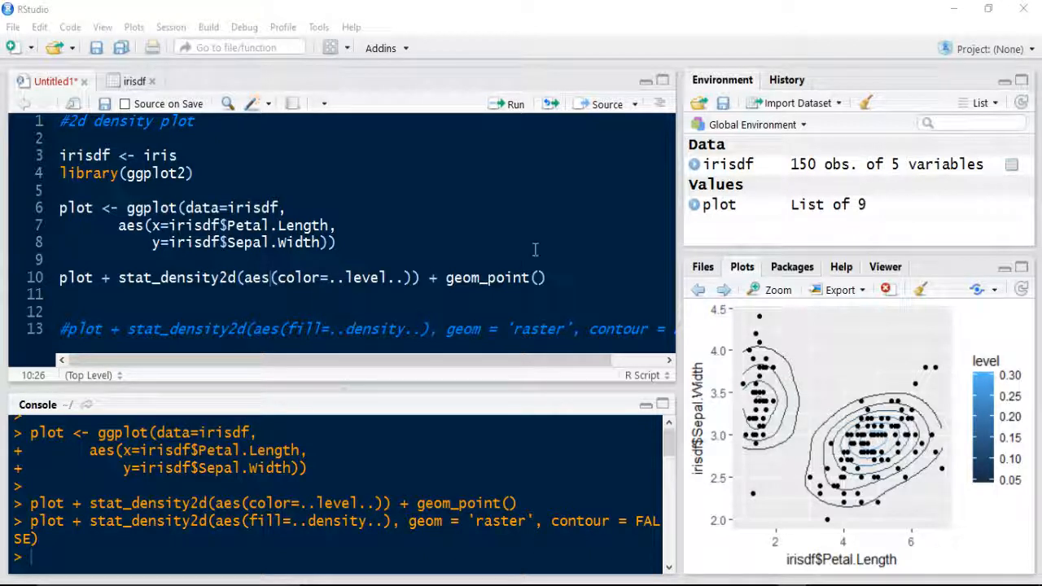
{"action": "left_click", "coordinate": [72, 328]}
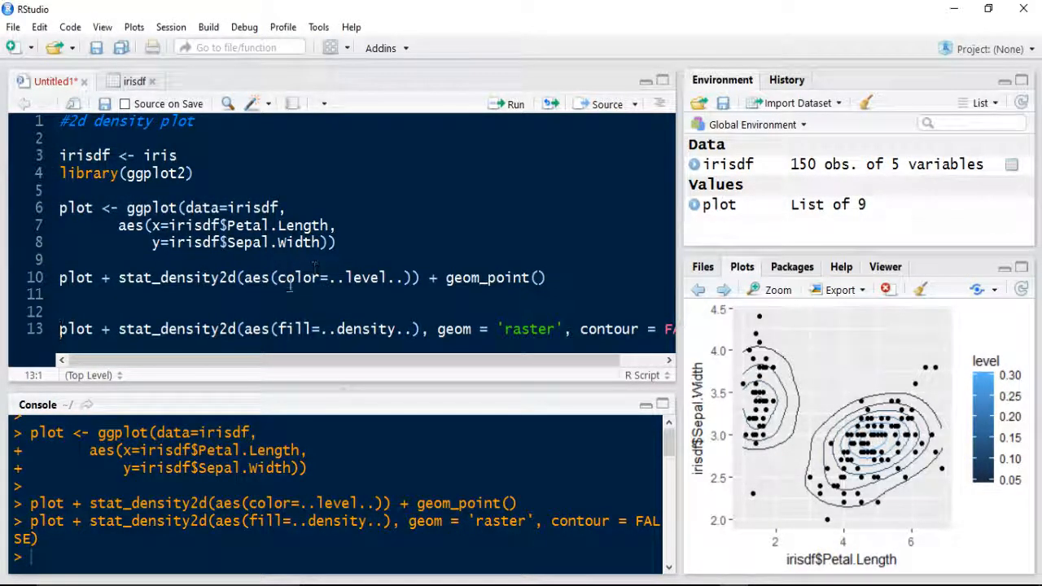
{"action": "mouse_move", "coordinate": [437, 287]}
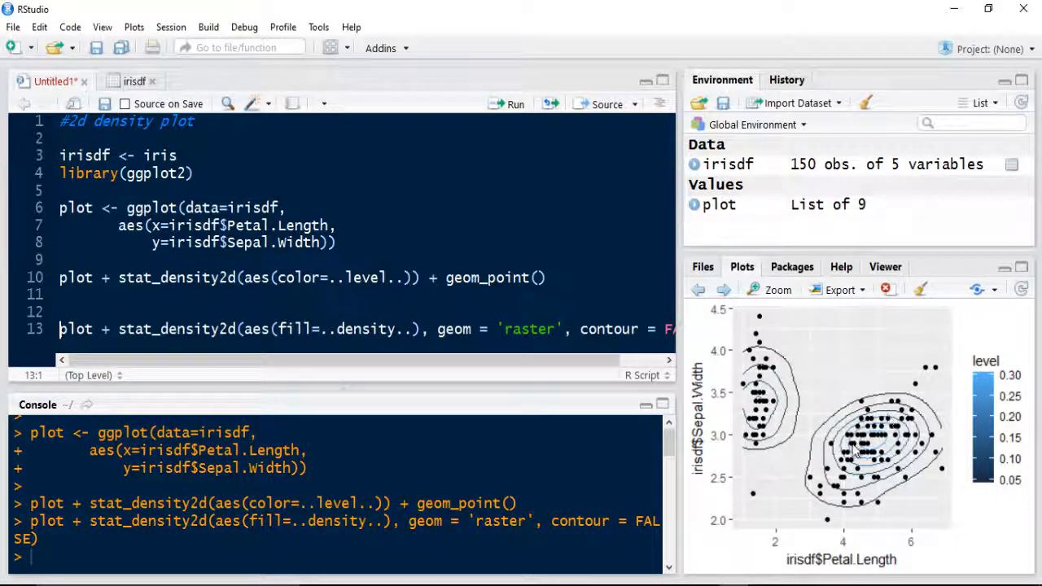
{"action": "mouse_move", "coordinate": [468, 362]}
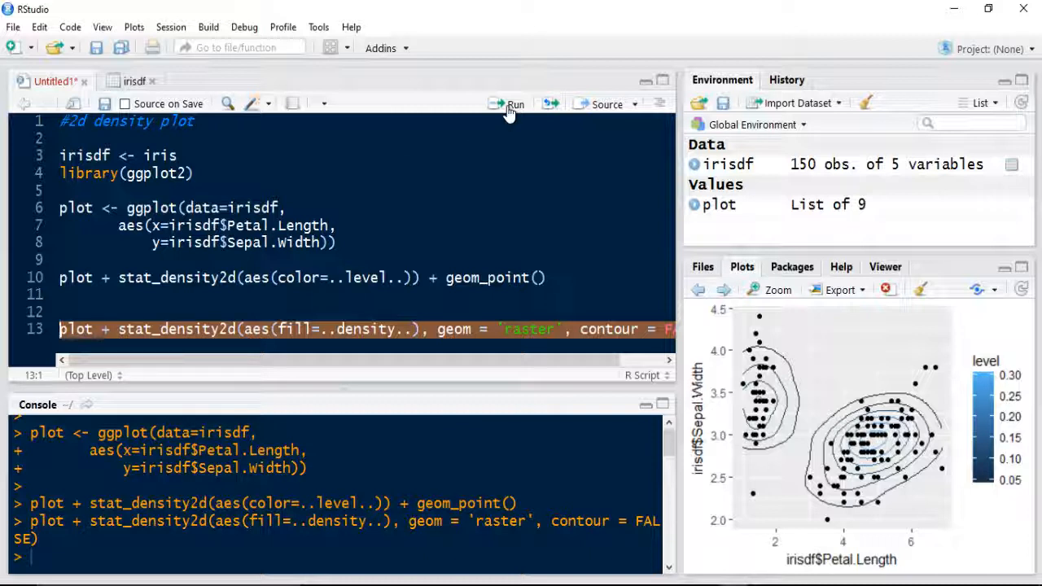
{"action": "left_click", "coordinate": [508, 104]}
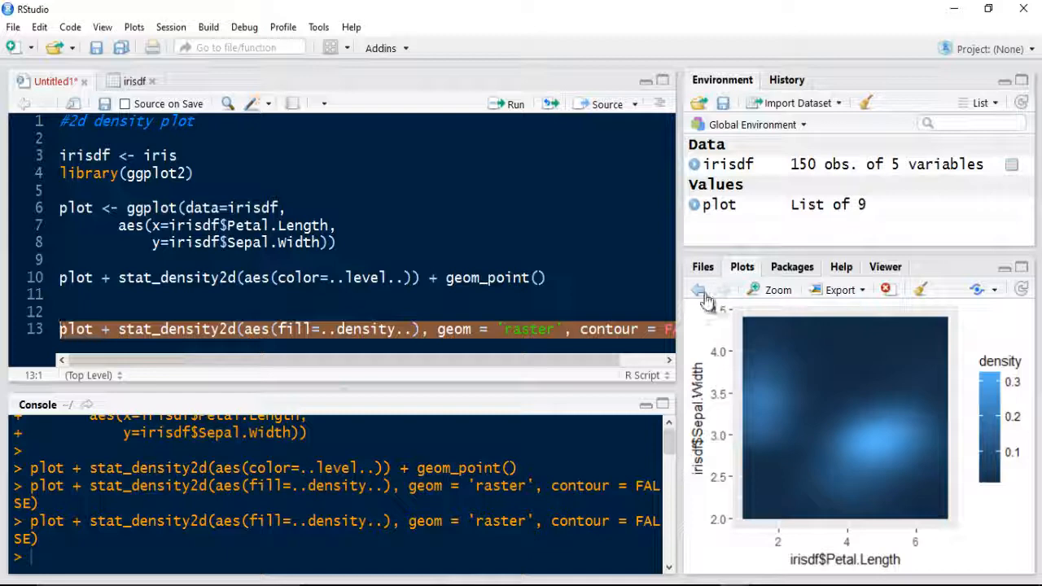
{"action": "left_click", "coordinate": [699, 290]}
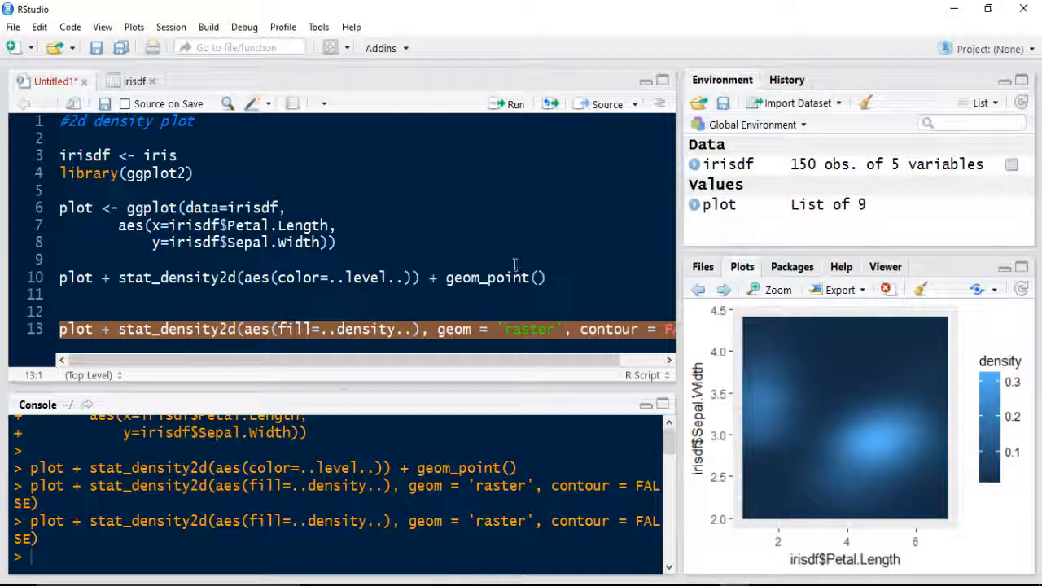
{"action": "mouse_move", "coordinate": [497, 373]}
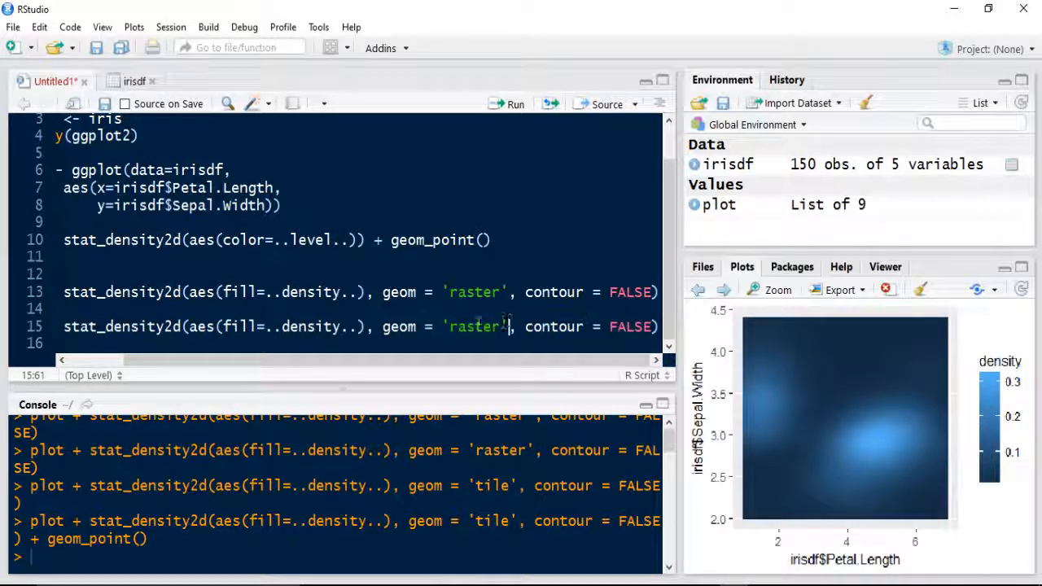
Change line 15 to geom='tile', run it, and browse between earlier plots
{"action": "double_click", "coordinate": [473, 326]}
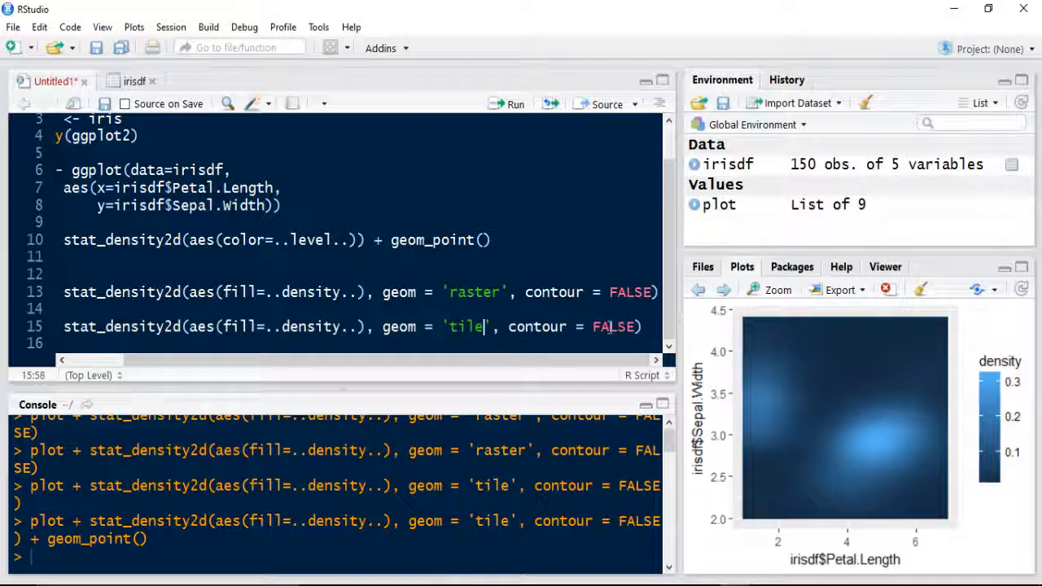
{"action": "left_click", "coordinate": [506, 104]}
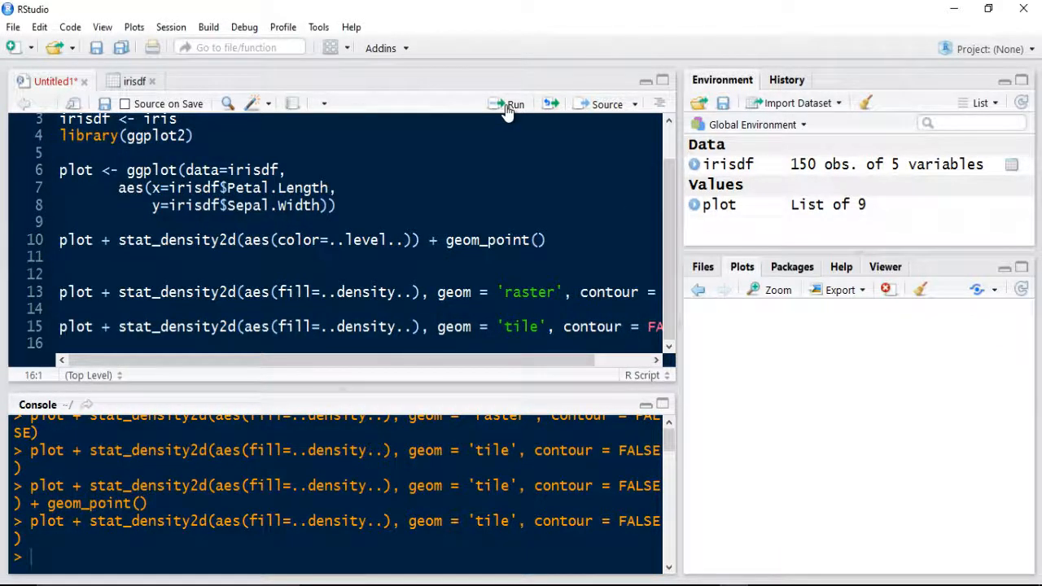
{"action": "left_click", "coordinate": [507, 103]}
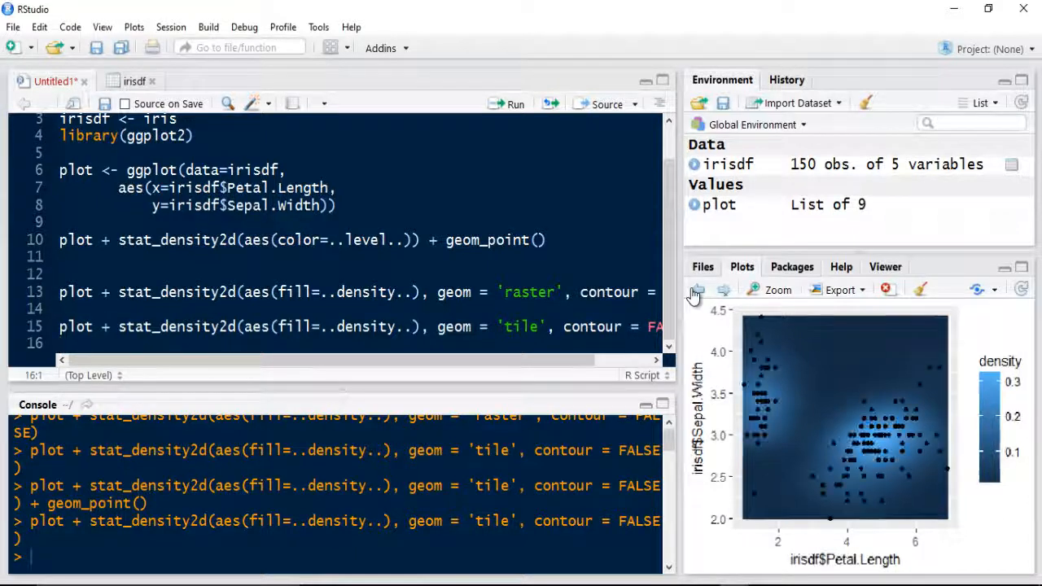
{"action": "left_click", "coordinate": [696, 290]}
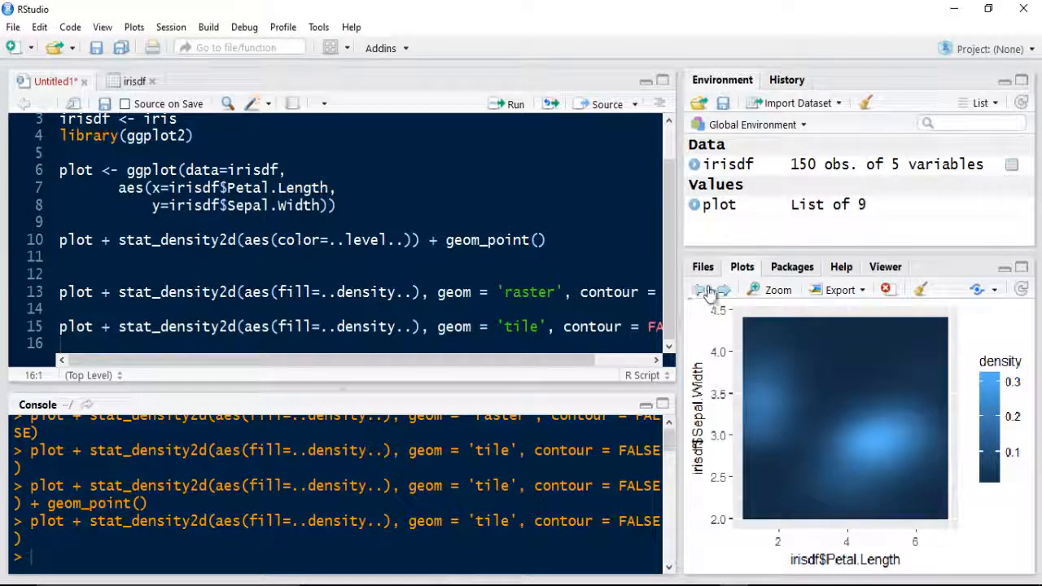
{"action": "left_click", "coordinate": [698, 290]}
{"action": "type", "text": " +"}
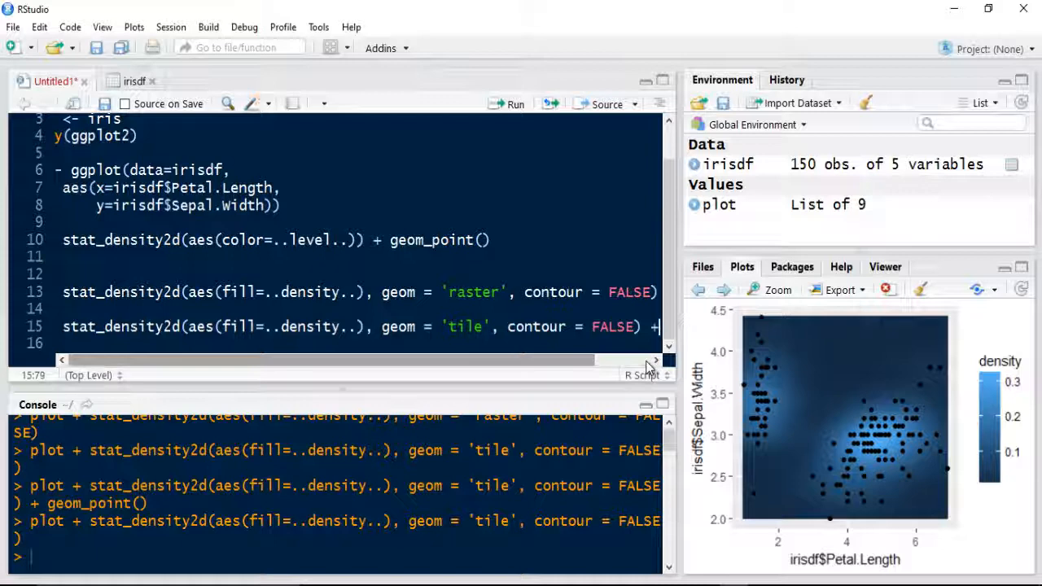
Append geom_point(aes(colour="white")) to line 15, run it, and revise the colour
{"action": "type", "text": "geom_point("}
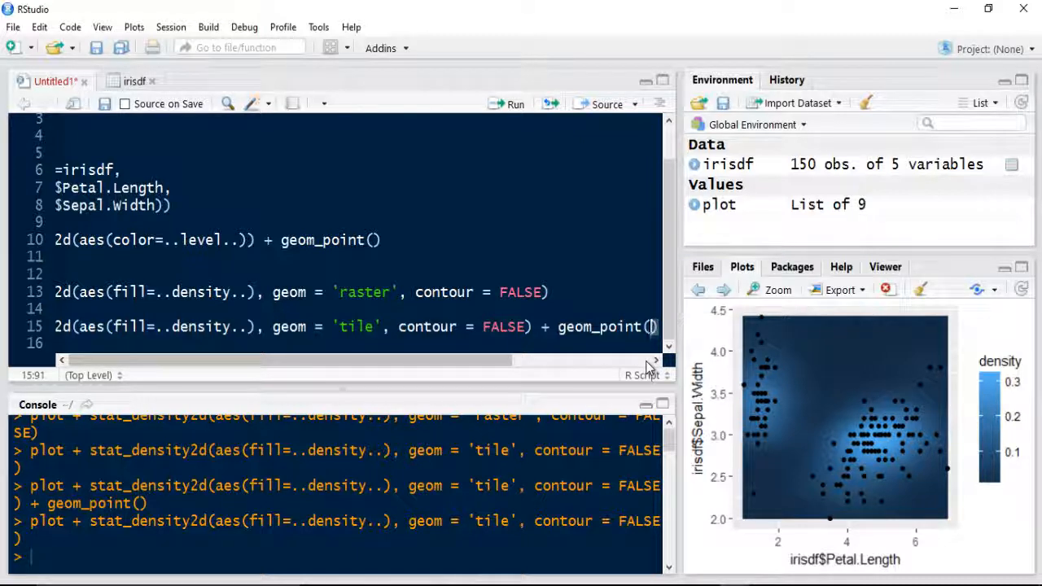
{"action": "type", "text": "aes(colour=\""}
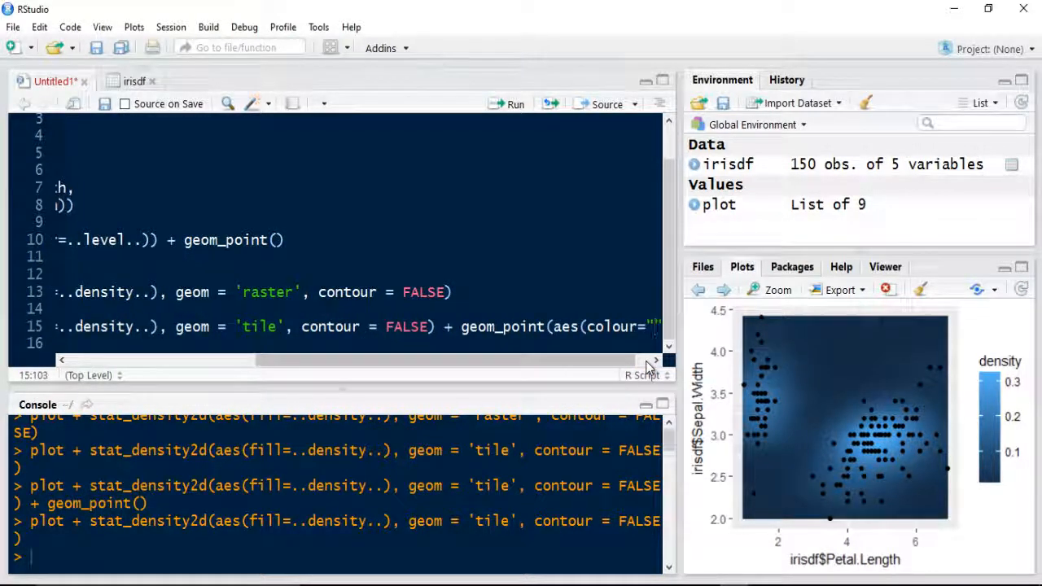
{"action": "type", "text": "white"}
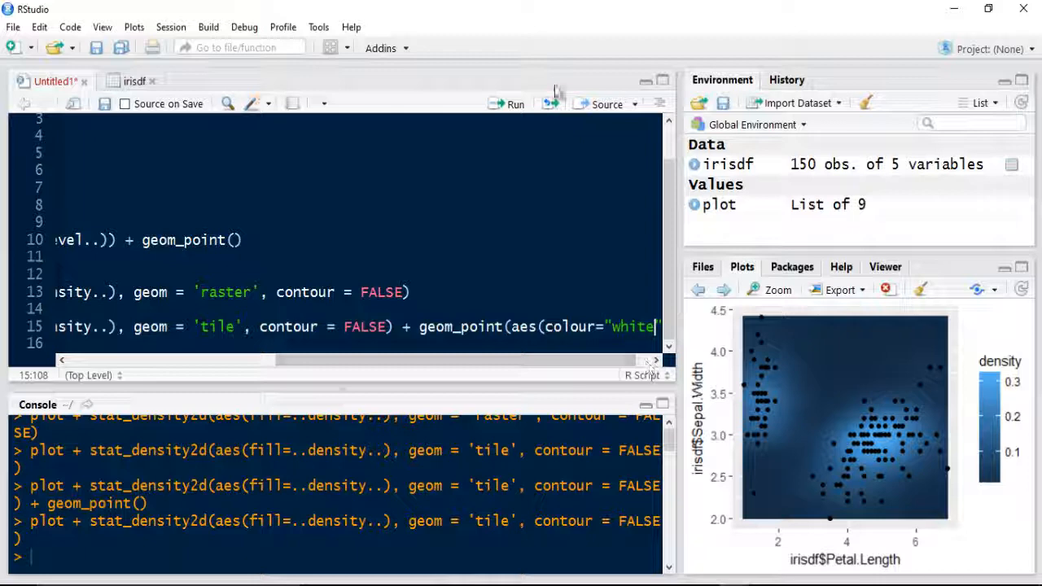
{"action": "left_click", "coordinate": [510, 105]}
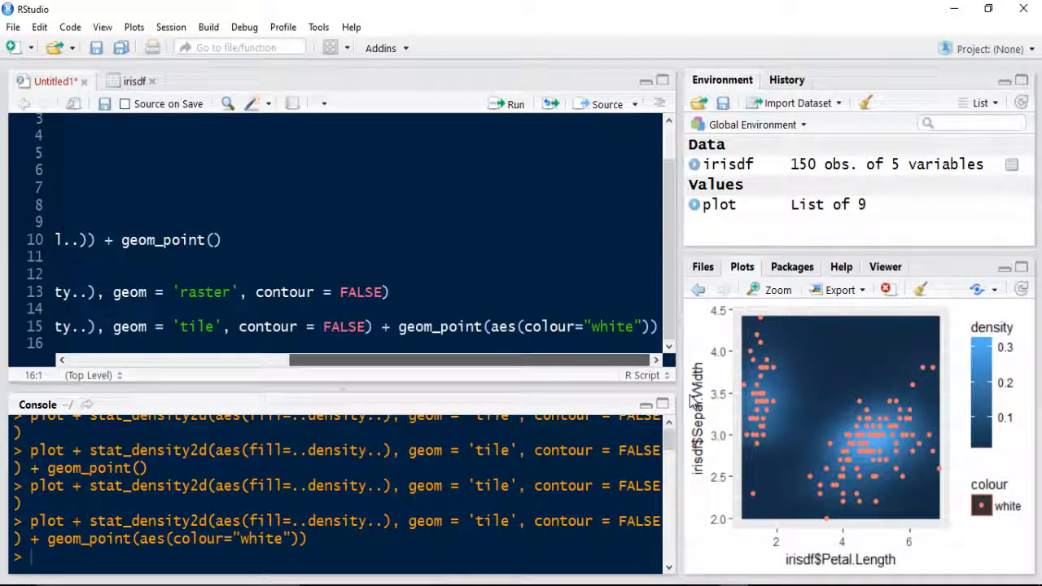
{"action": "mouse_move", "coordinate": [709, 378]}
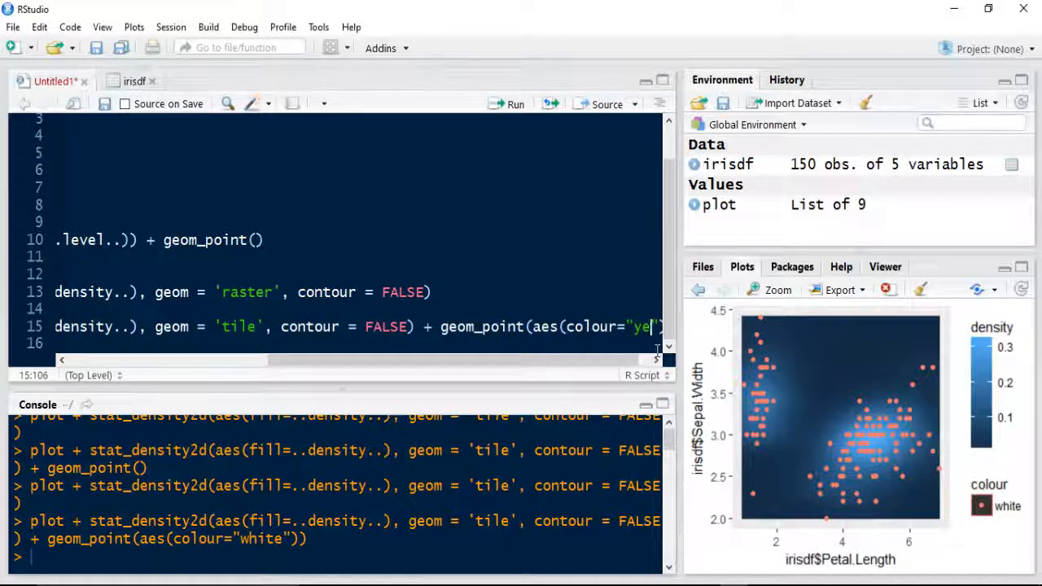
{"action": "left_click", "coordinate": [504, 104]}
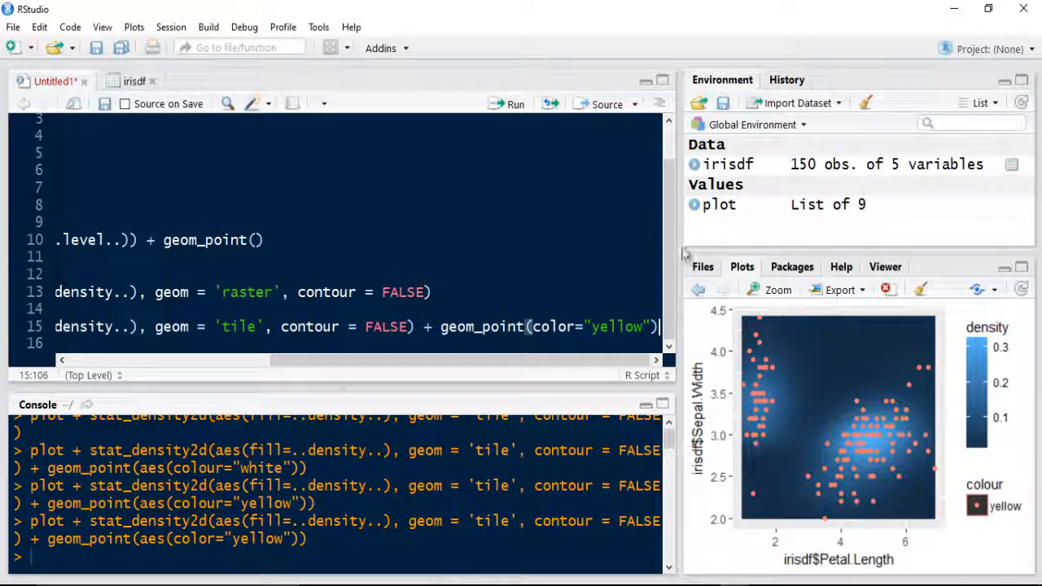
Run line 15 with color="yellow" points, then with color="white"
{"action": "left_click", "coordinate": [512, 103]}
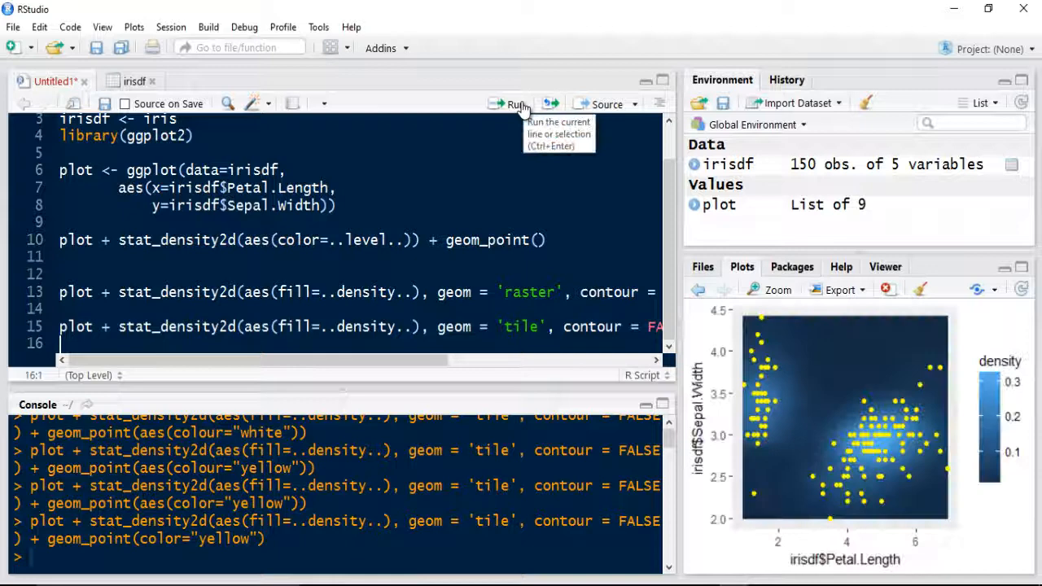
{"action": "mouse_move", "coordinate": [407, 370]}
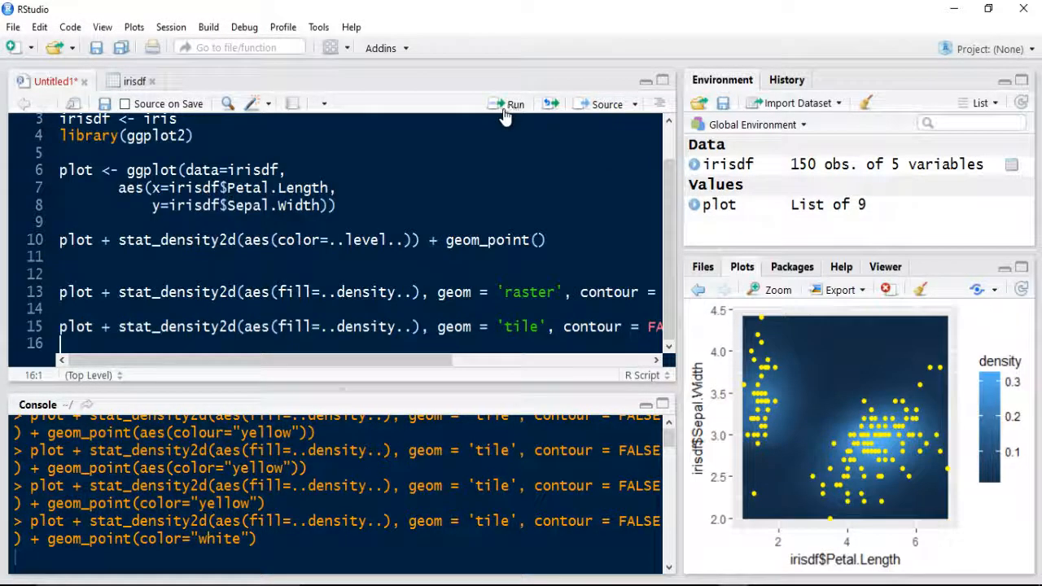
{"action": "left_click", "coordinate": [505, 103]}
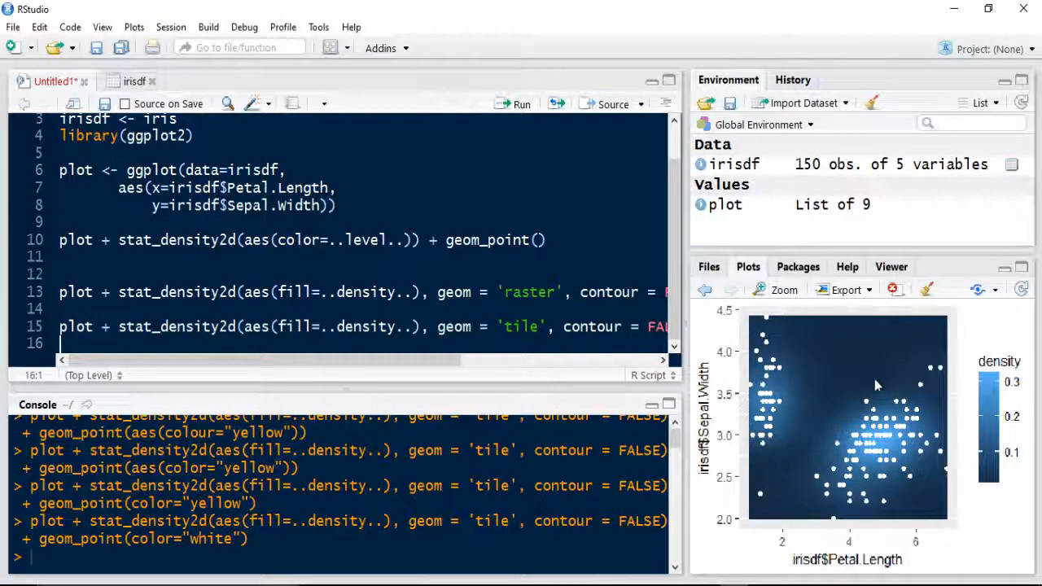
{"action": "mouse_move", "coordinate": [881, 476]}
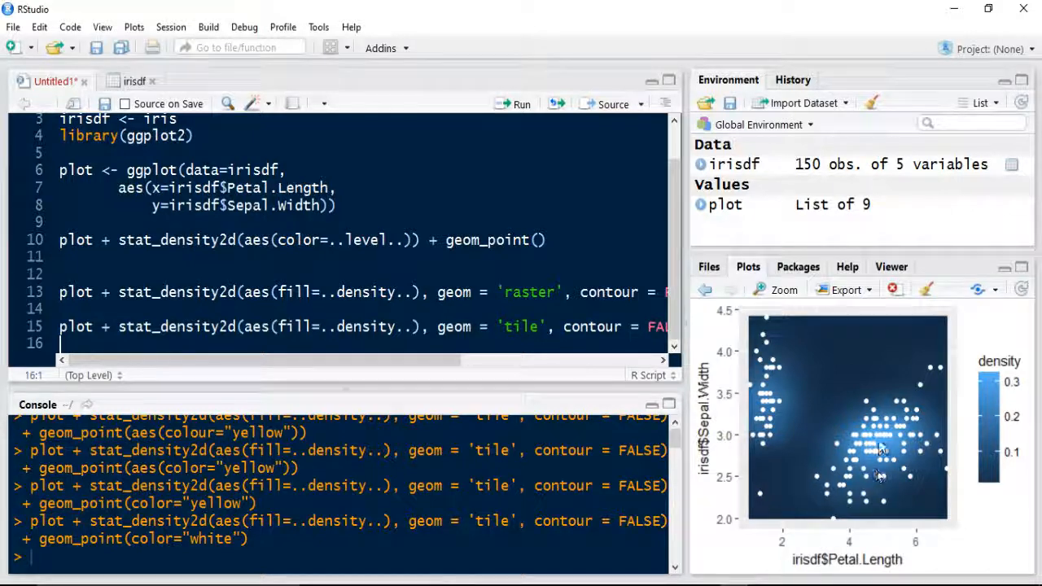
{"action": "mouse_move", "coordinate": [732, 448]}
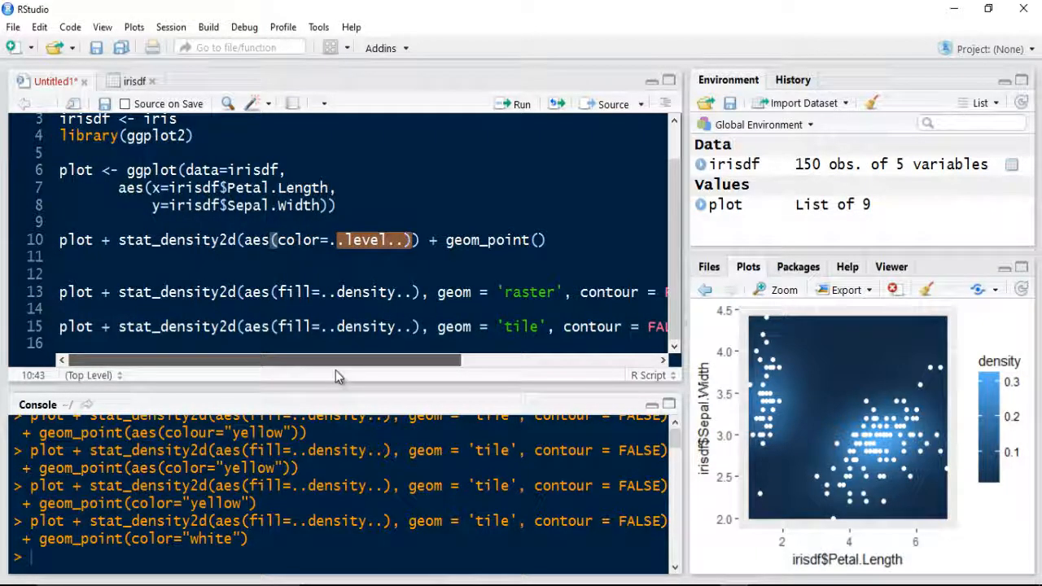
{"action": "mouse_move", "coordinate": [359, 377]}
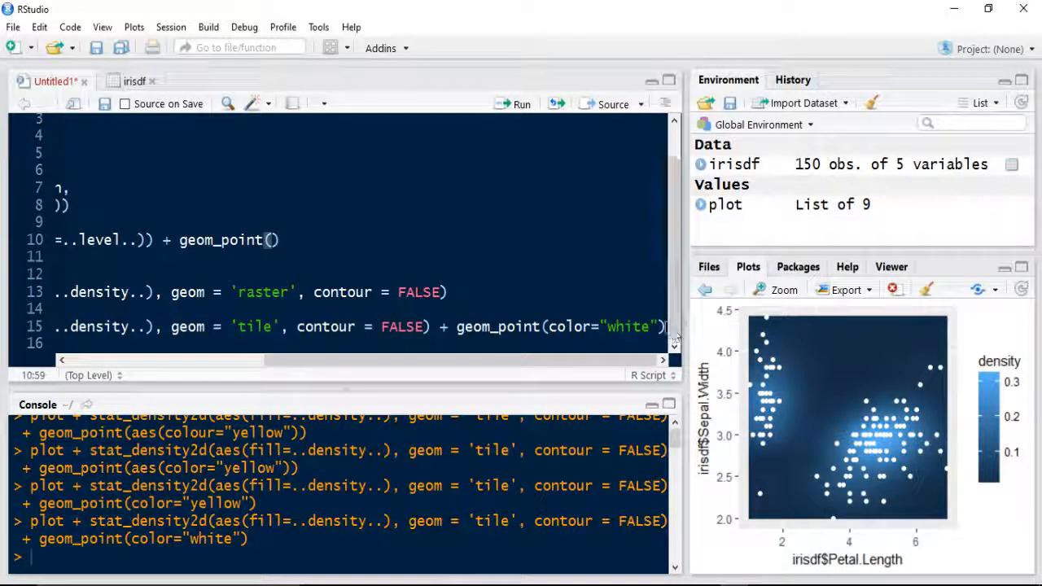
Append + geom_line() to line 15 and run it, keeping white points on density tiles
{"action": "type", "text": "+ geom_line()"}
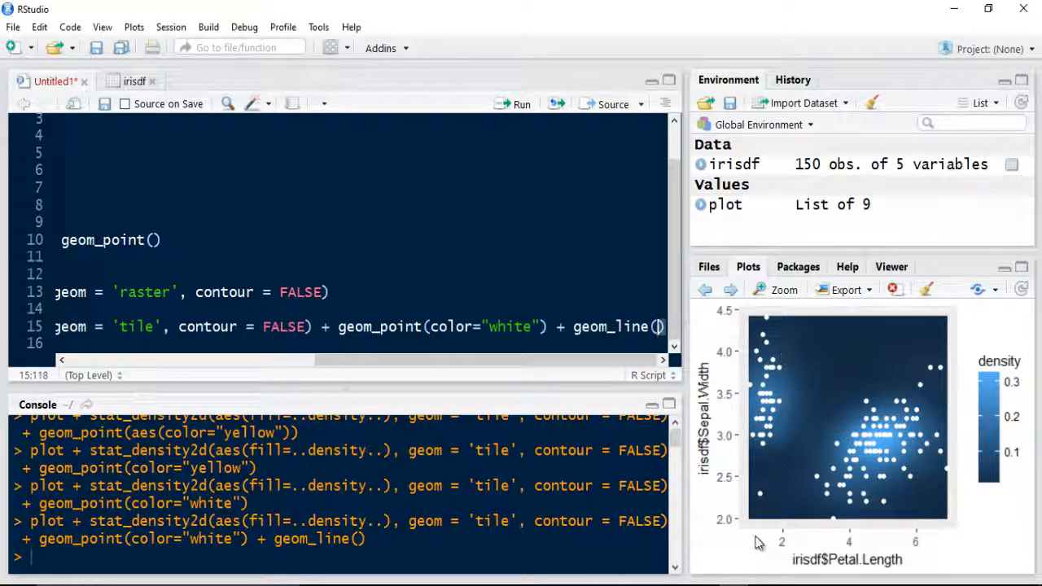
{"action": "mouse_move", "coordinate": [690, 412]}
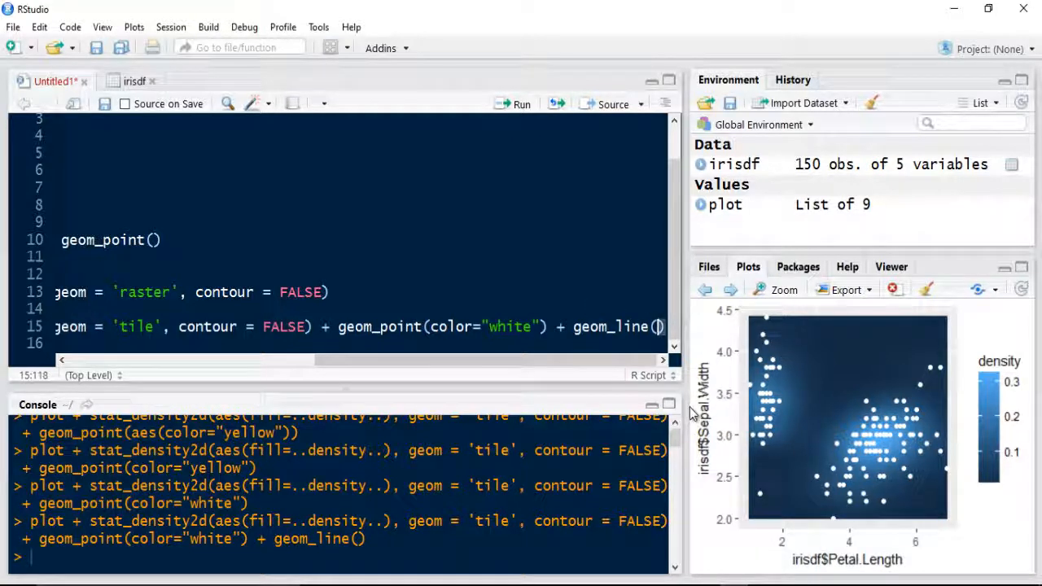
{"action": "type", "text": "color"}
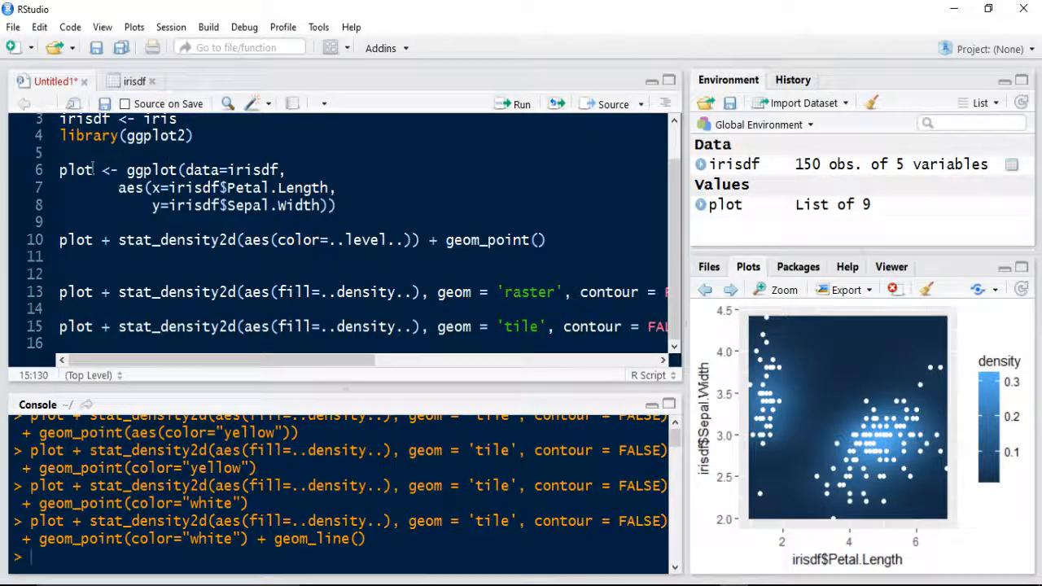
Run the tile-density line with white points and lines, then revisit the yellow-point plot
{"action": "left_click_drag", "start_coordinate": [59, 170], "coordinate": [338, 205]}
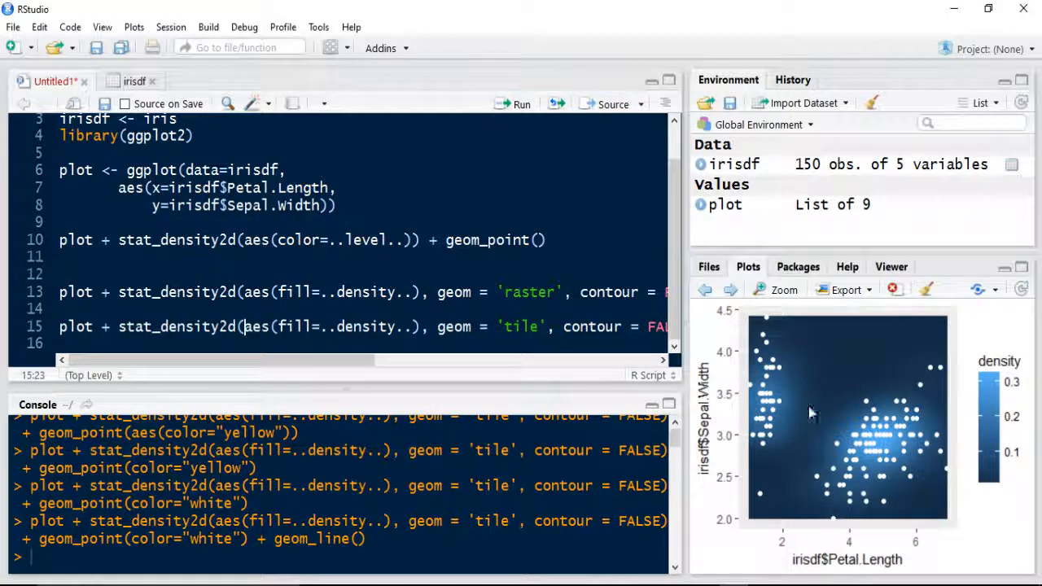
{"action": "double_click", "coordinate": [291, 326]}
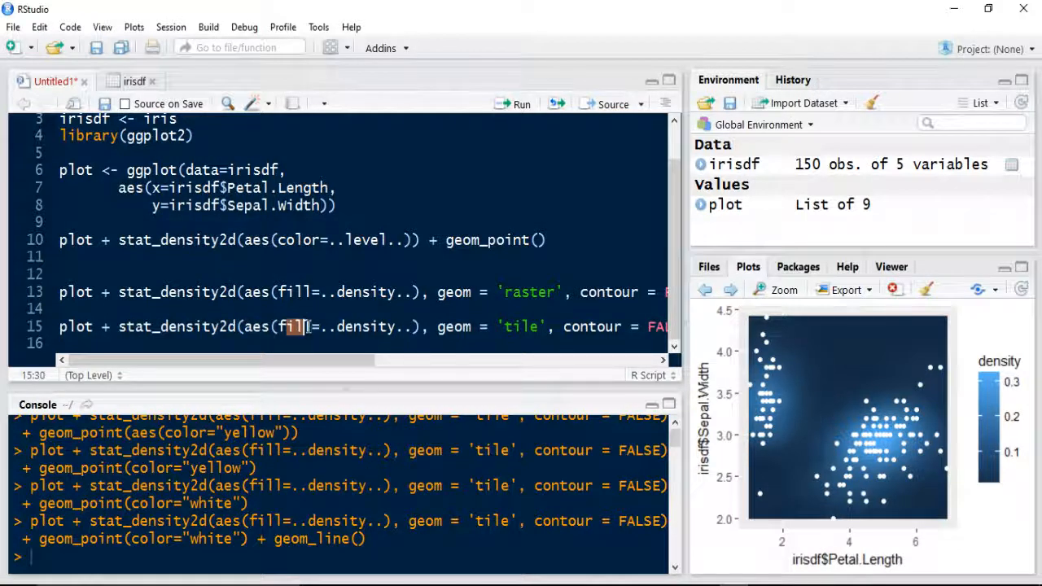
{"action": "double_click", "coordinate": [292, 326]}
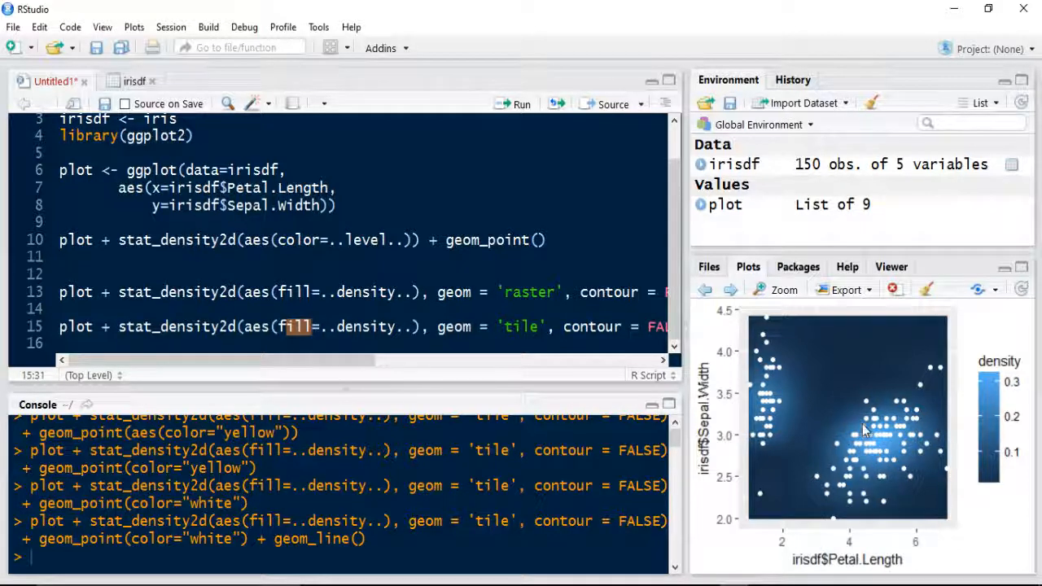
{"action": "left_click", "coordinate": [704, 288]}
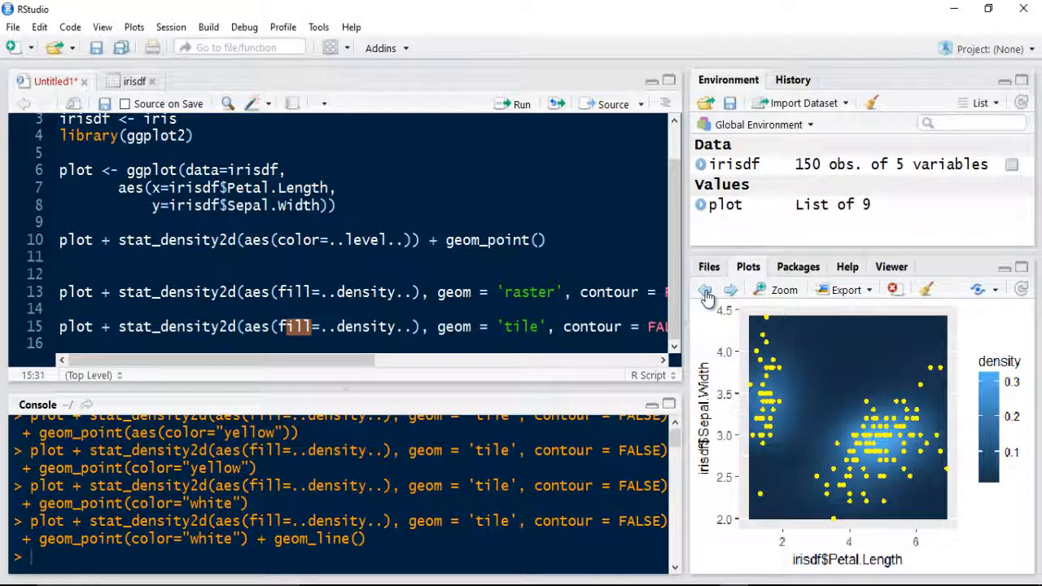
{"action": "mouse_move", "coordinate": [731, 292]}
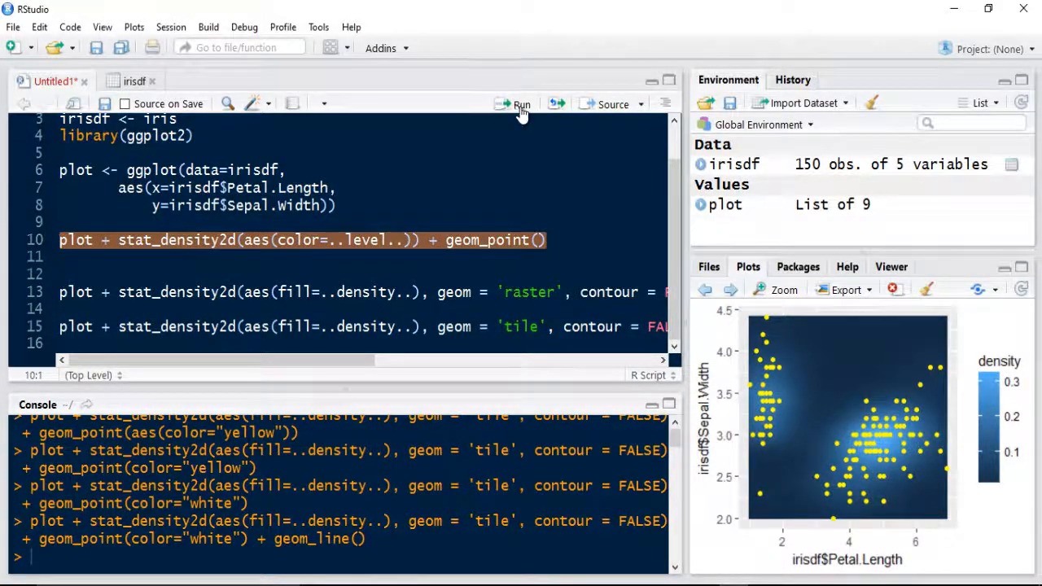
Rerun line 10's contour plot coloured by density level with black points
{"action": "left_click", "coordinate": [522, 105]}
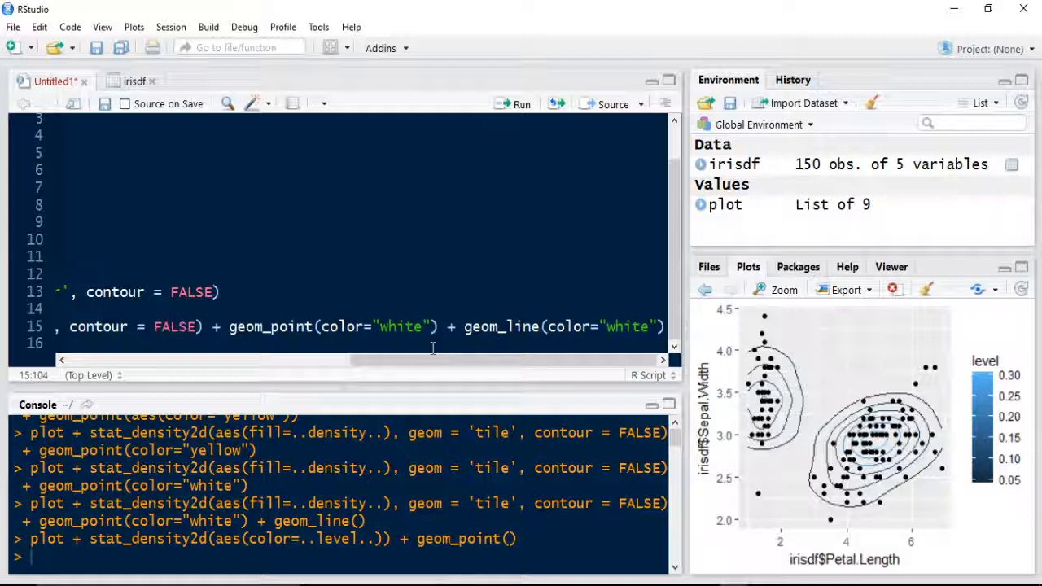
{"action": "mouse_move", "coordinate": [441, 327]}
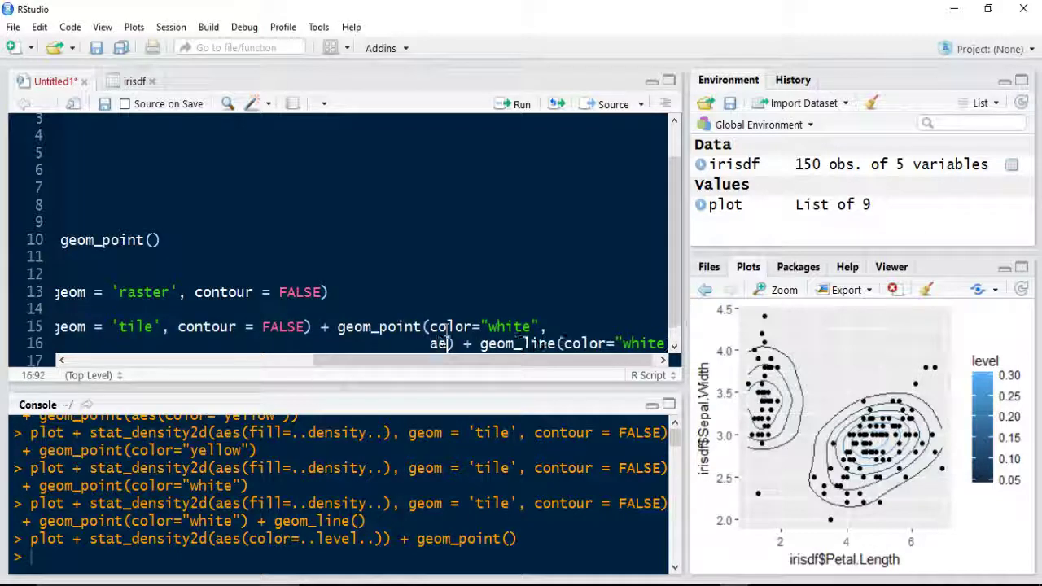
Add aes(cex=18) to geom_point on line 15 and run the tile density code
{"action": "type", "text": "ce"}
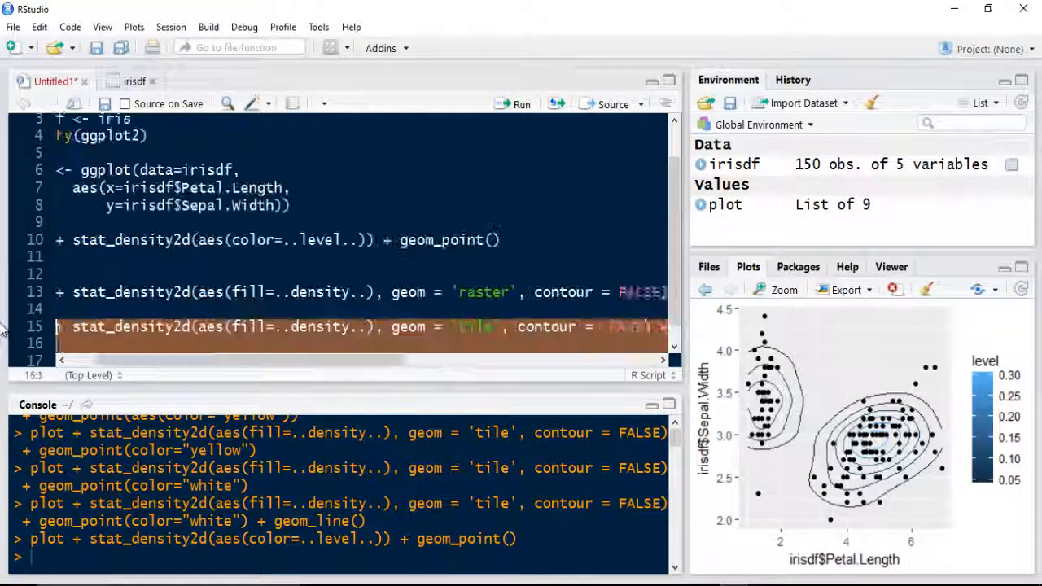
{"action": "left_click", "coordinate": [508, 104]}
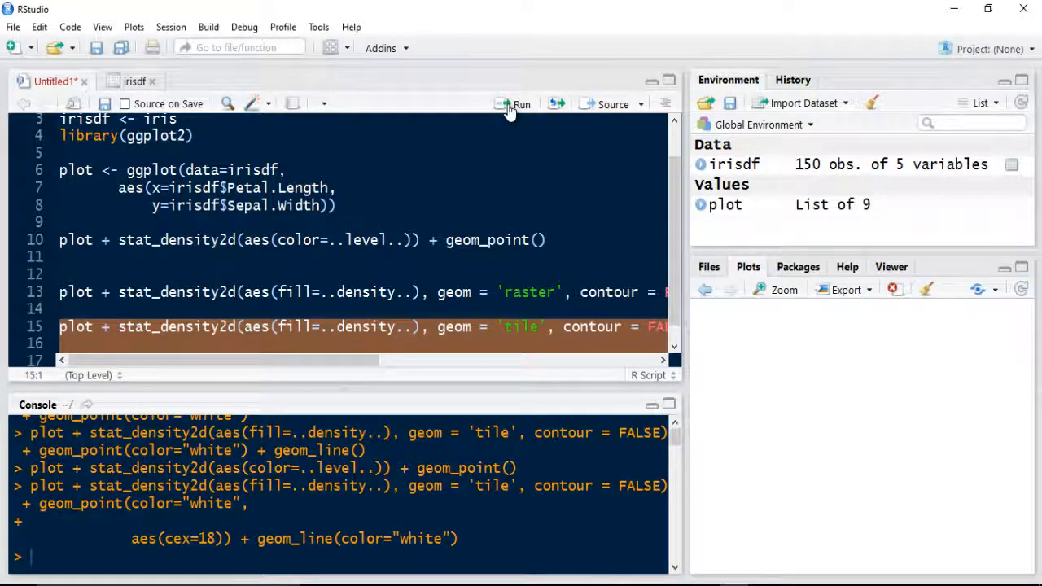
{"action": "left_click", "coordinate": [512, 104]}
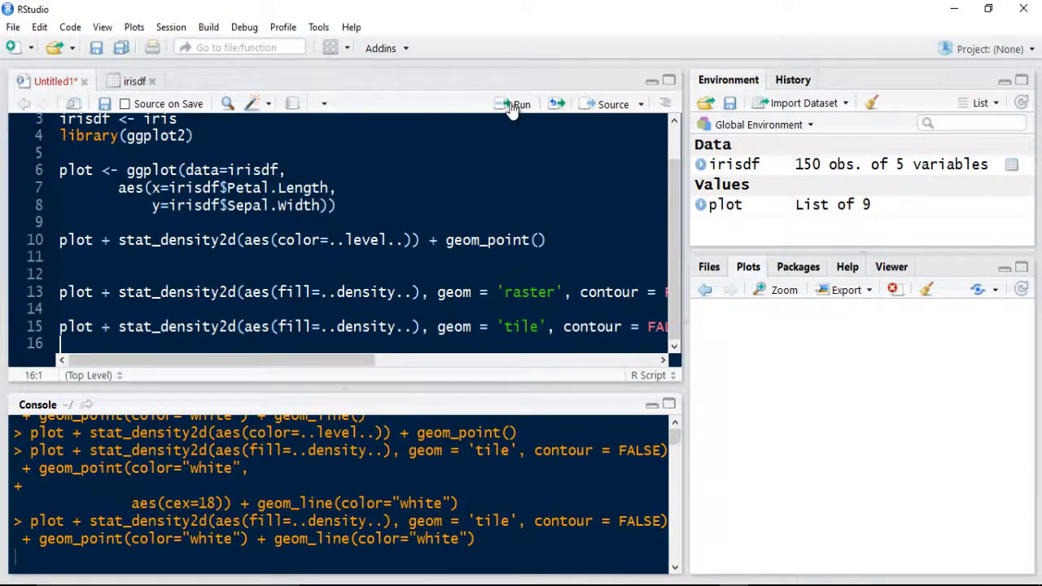
Rerun the white-line tile plot, then store the white-point version as densitywithpoints
{"action": "left_click", "coordinate": [518, 104]}
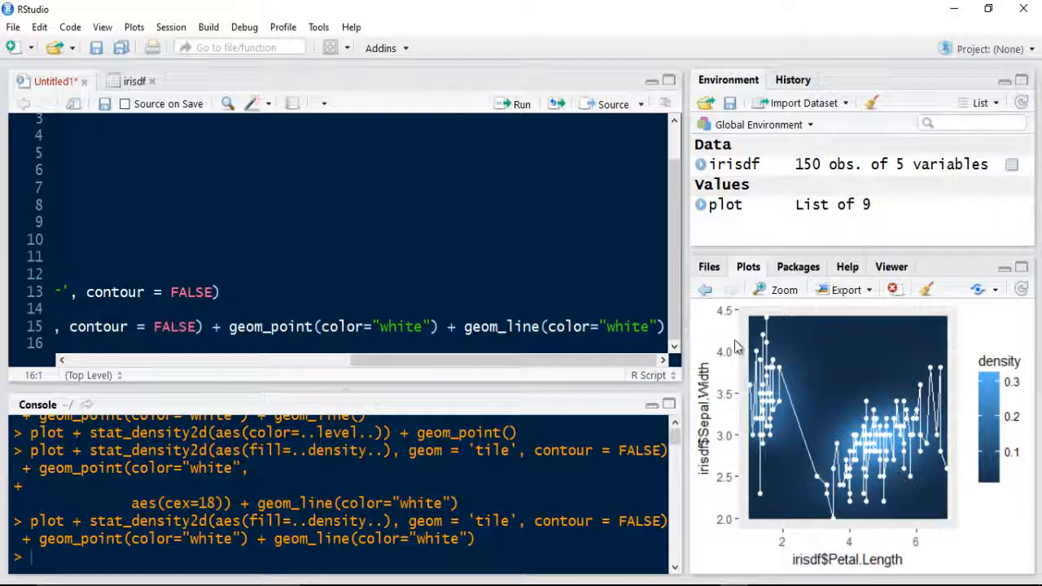
{"action": "mouse_move", "coordinate": [769, 460]}
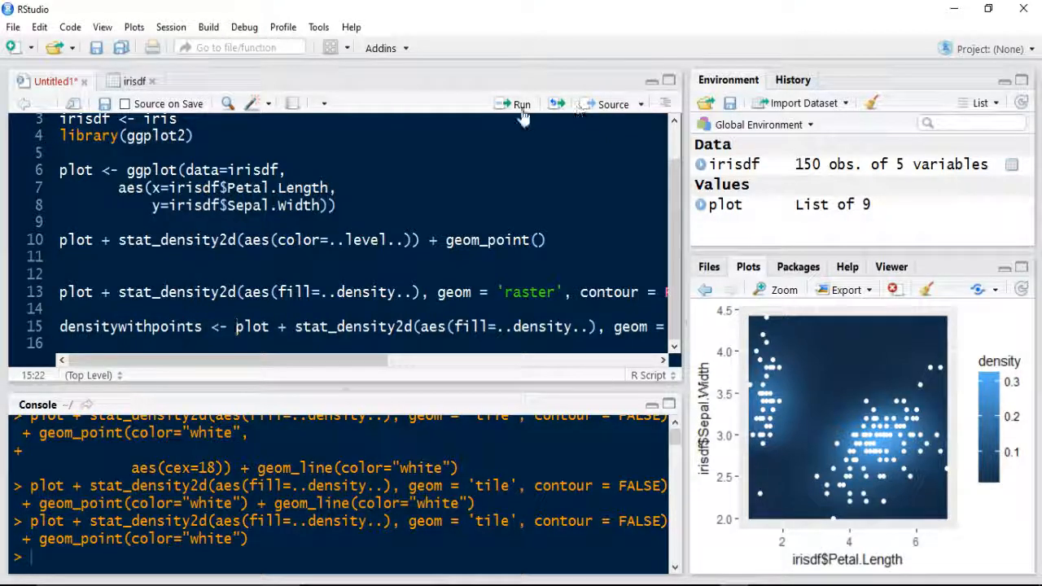
{"action": "left_click", "coordinate": [519, 104]}
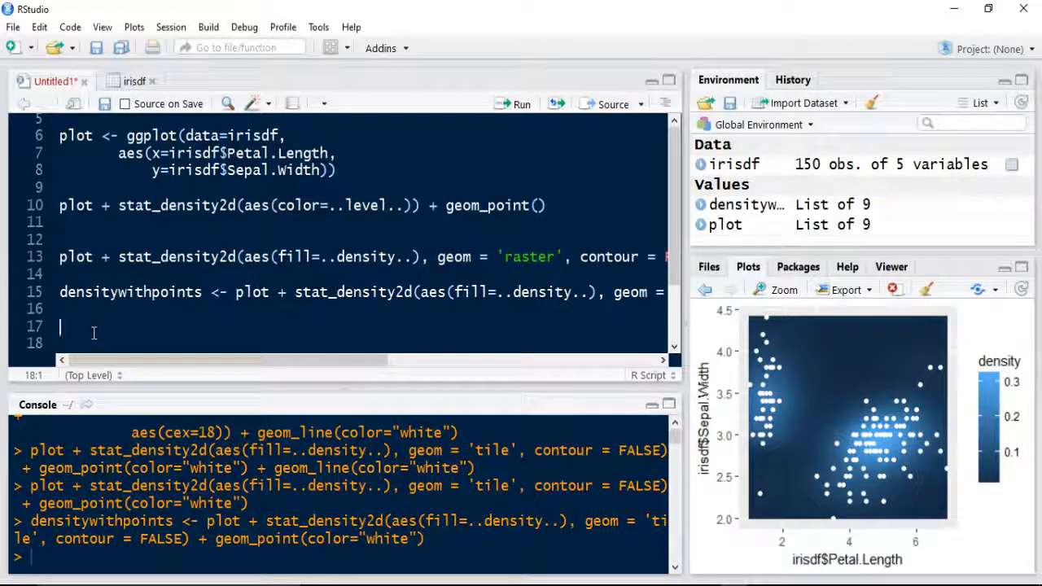
Write line 17: densitywithpoints + xlab("Petal Length") + ylab("Sepal Width")
{"action": "type", "text": "densitywithpoints +"}
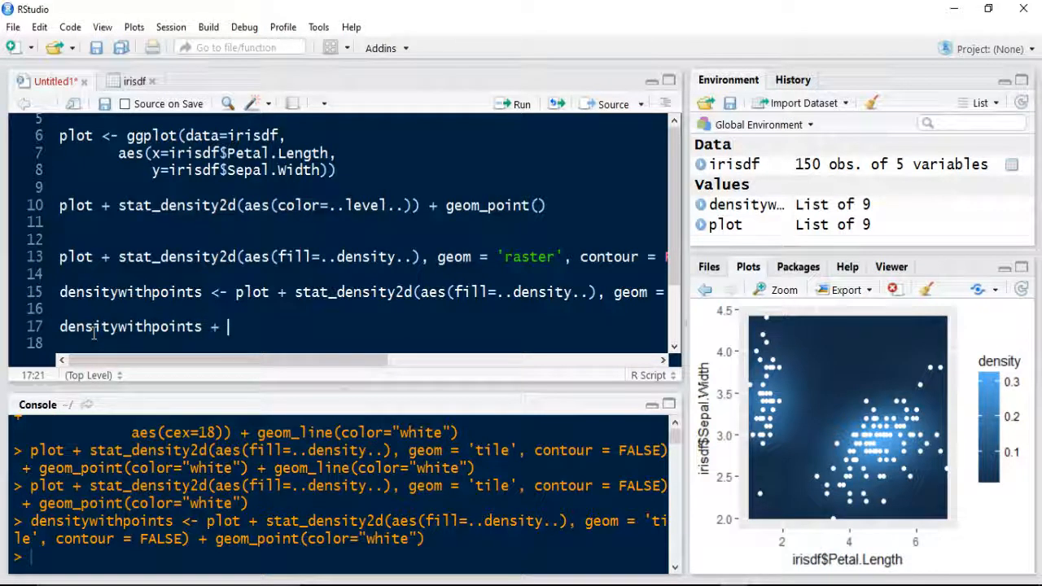
{"action": "type", "text": "xlab(\"Petal Lenght"}
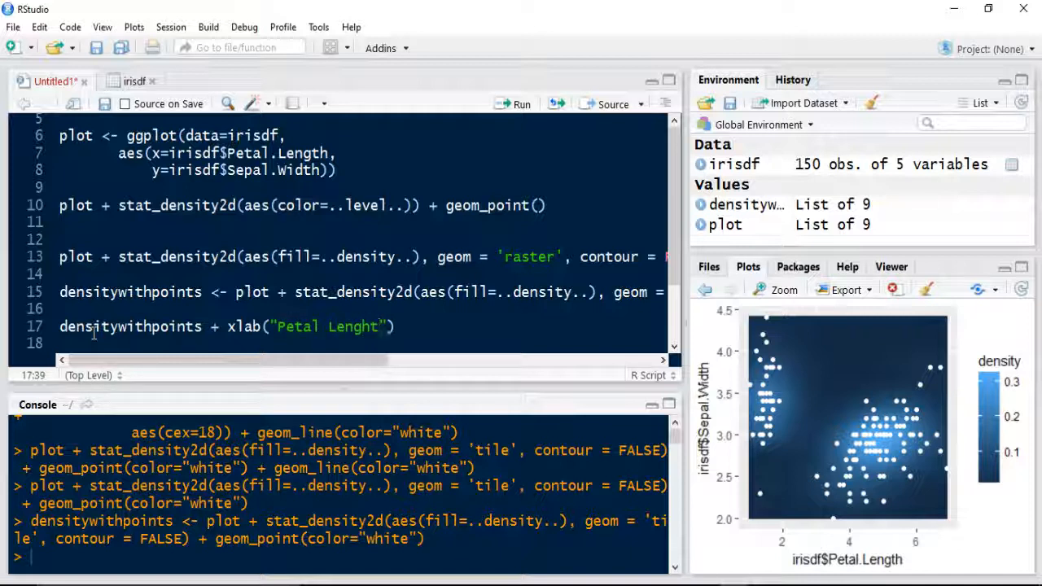
{"action": "type", "text": "Length"}
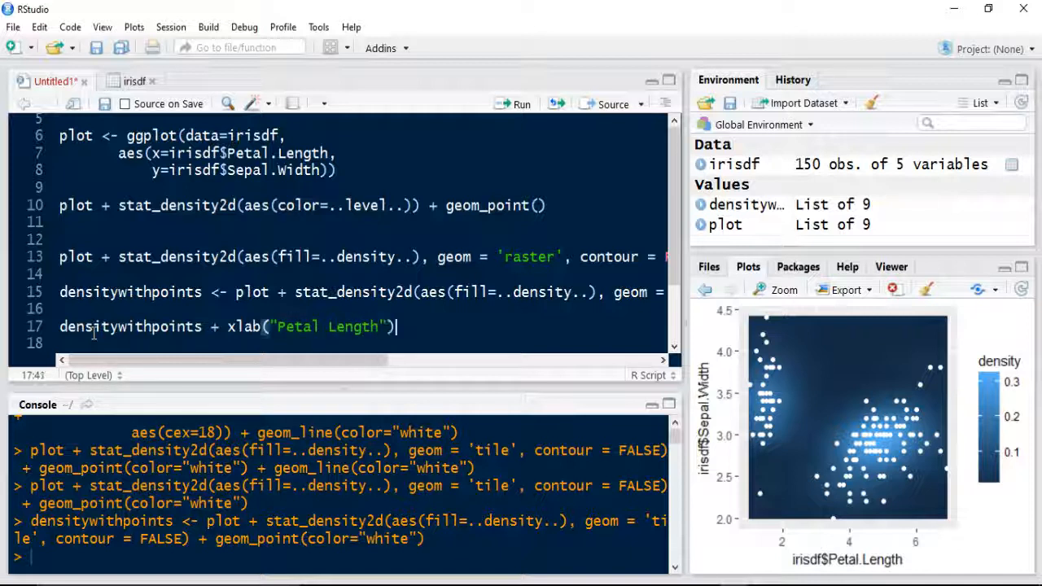
{"action": "type", "text": "+ ylab(\""}
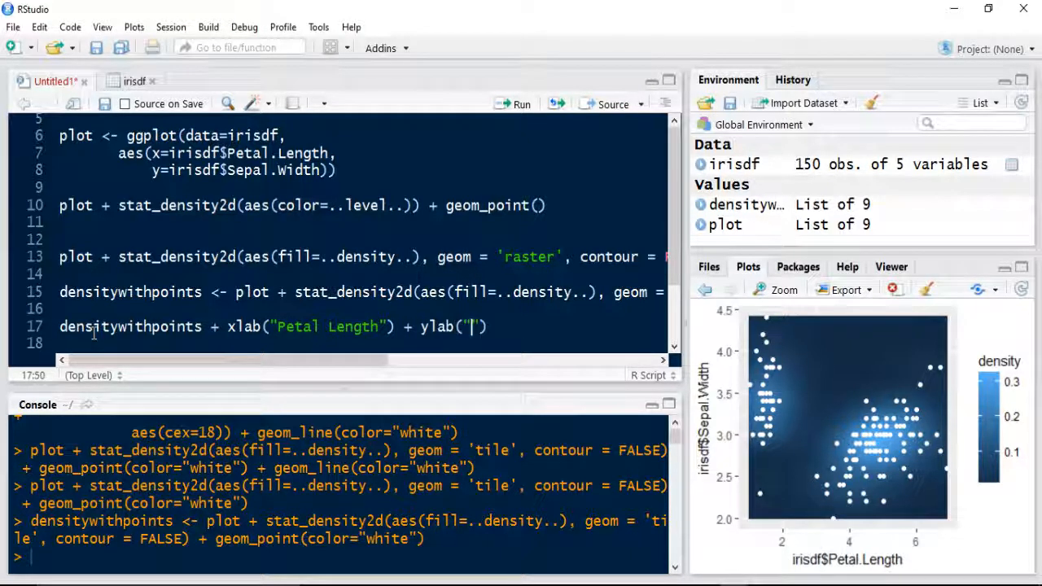
{"action": "type", "text": "Sepal"}
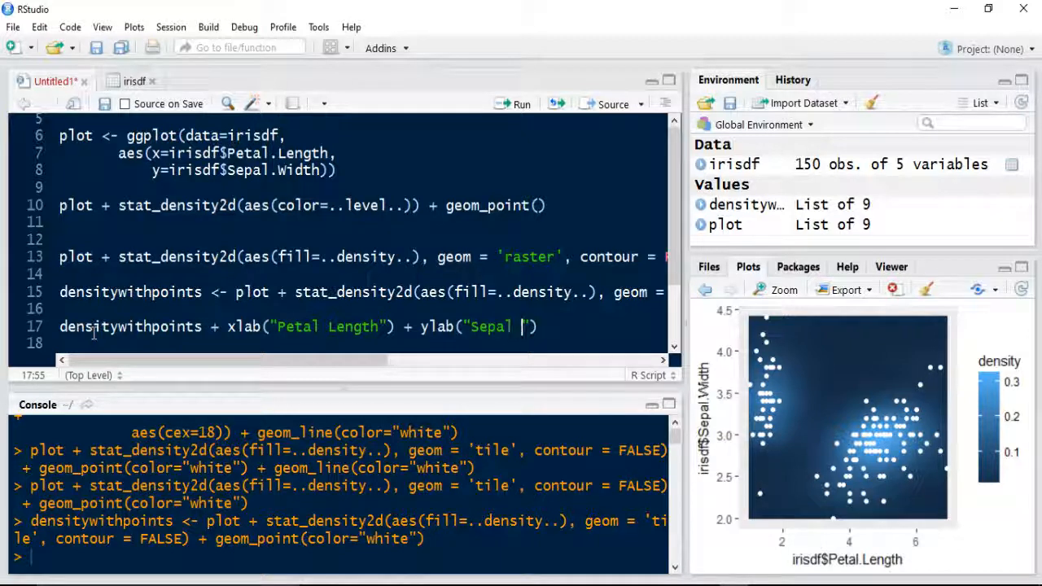
{"action": "type", "text": "Width"}
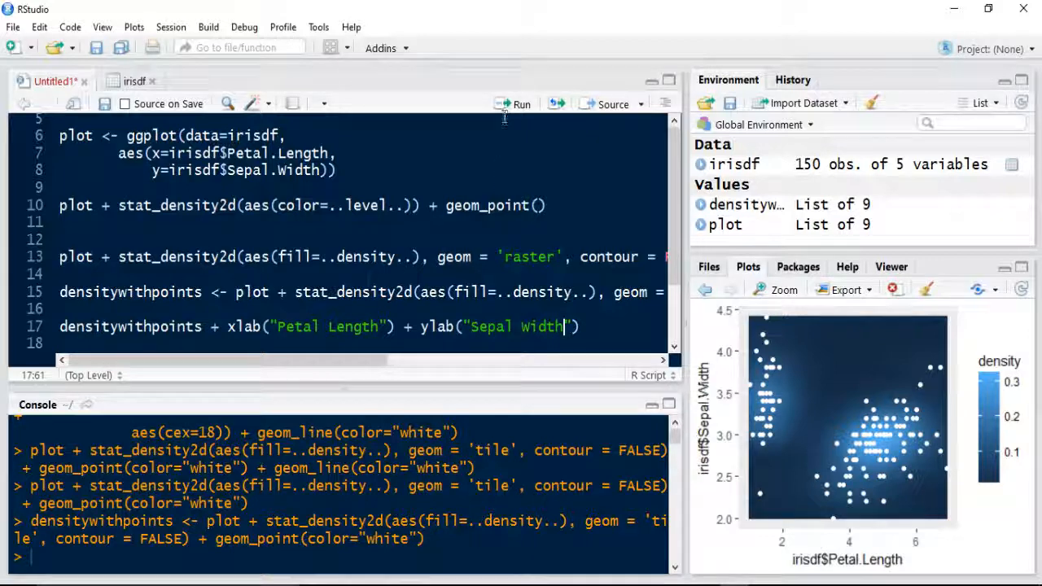
Run line 17 to draw the heat map labelled Petal Length and Sepal Width
{"action": "left_click", "coordinate": [519, 104]}
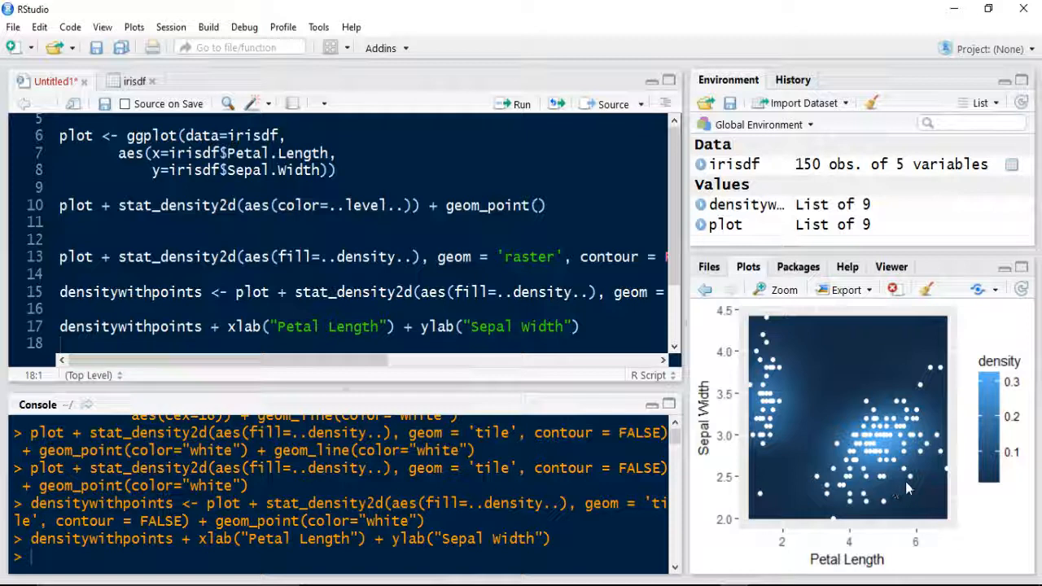
{"action": "mouse_move", "coordinate": [714, 429]}
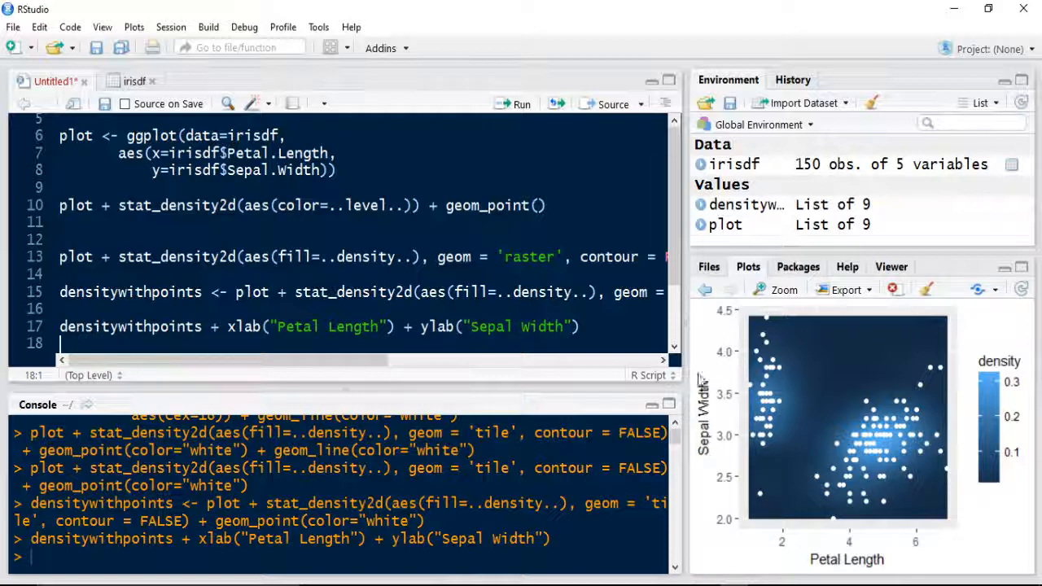
{"action": "mouse_move", "coordinate": [1038, 436]}
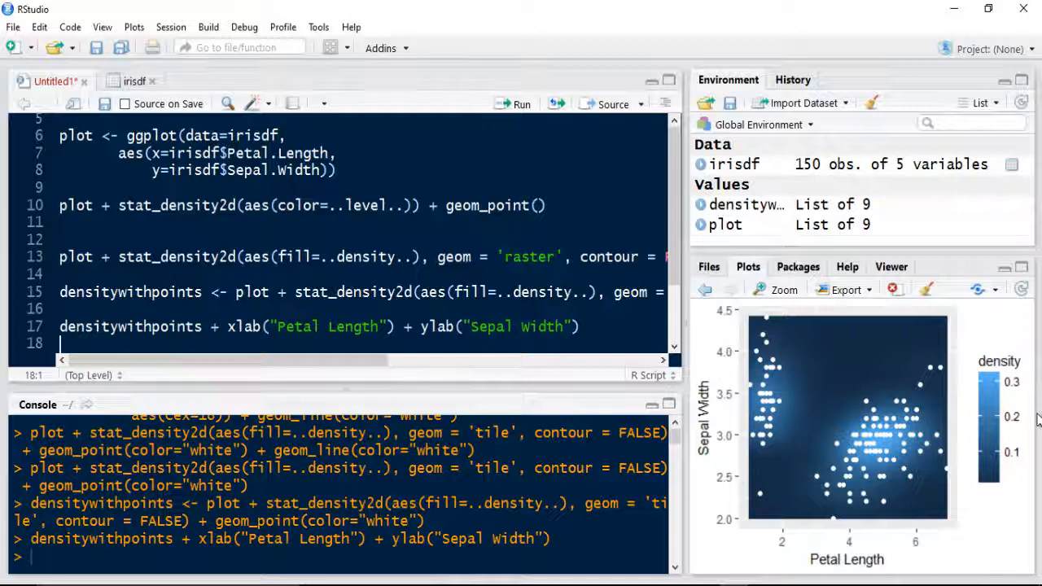
{"action": "mouse_move", "coordinate": [824, 509]}
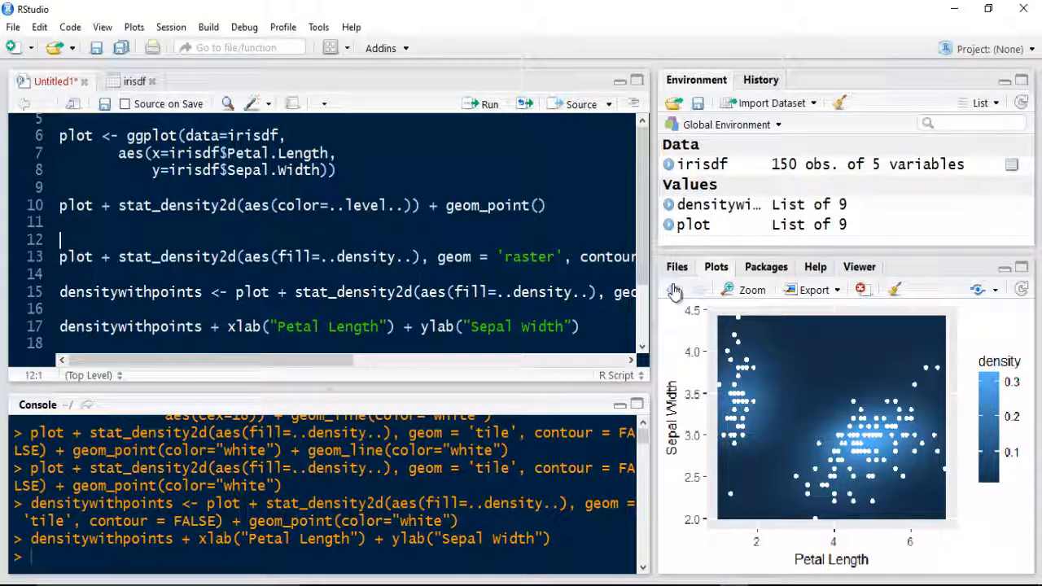
Browse back through earlier plots to the yellow-legend tile map, then double-click line 15
{"action": "left_click", "coordinate": [673, 290]}
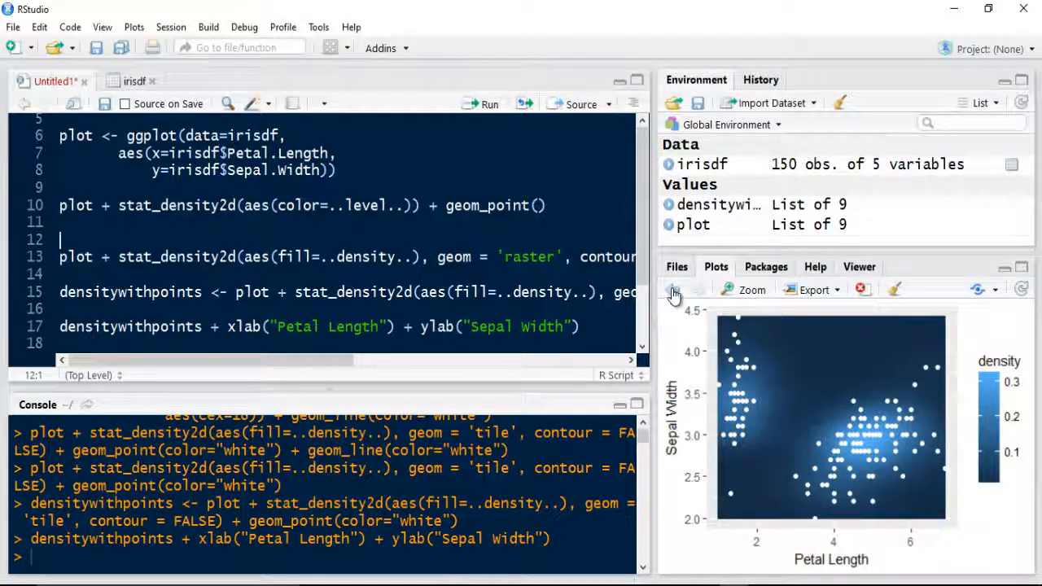
{"action": "left_click", "coordinate": [673, 289]}
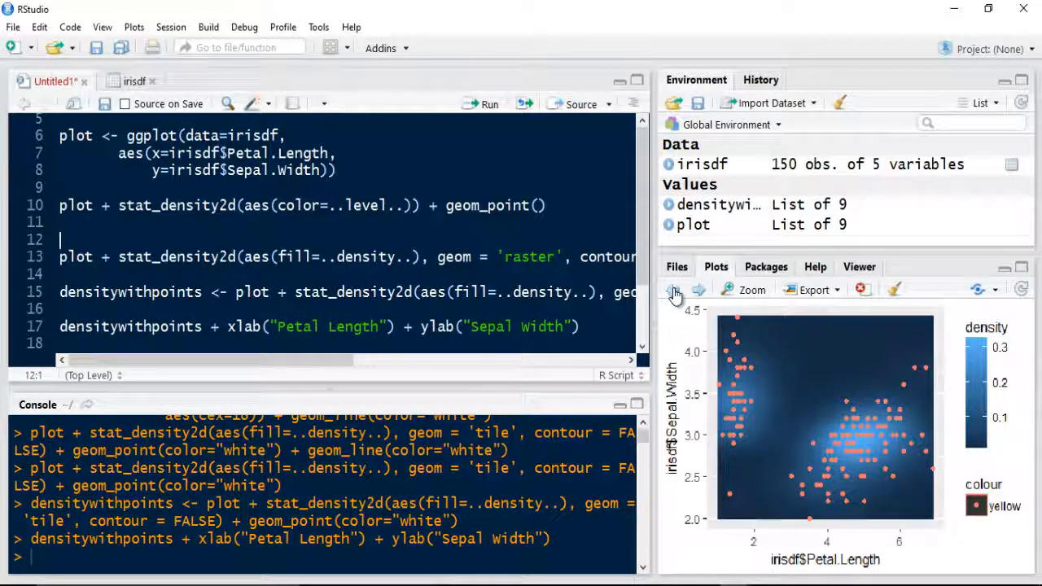
{"action": "left_click", "coordinate": [676, 292]}
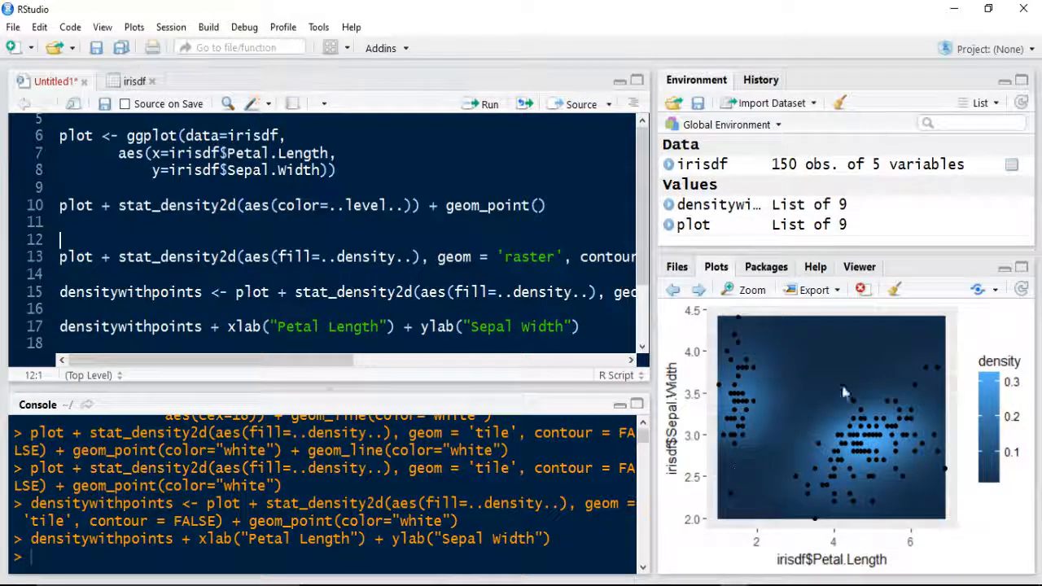
{"action": "mouse_move", "coordinate": [690, 279]}
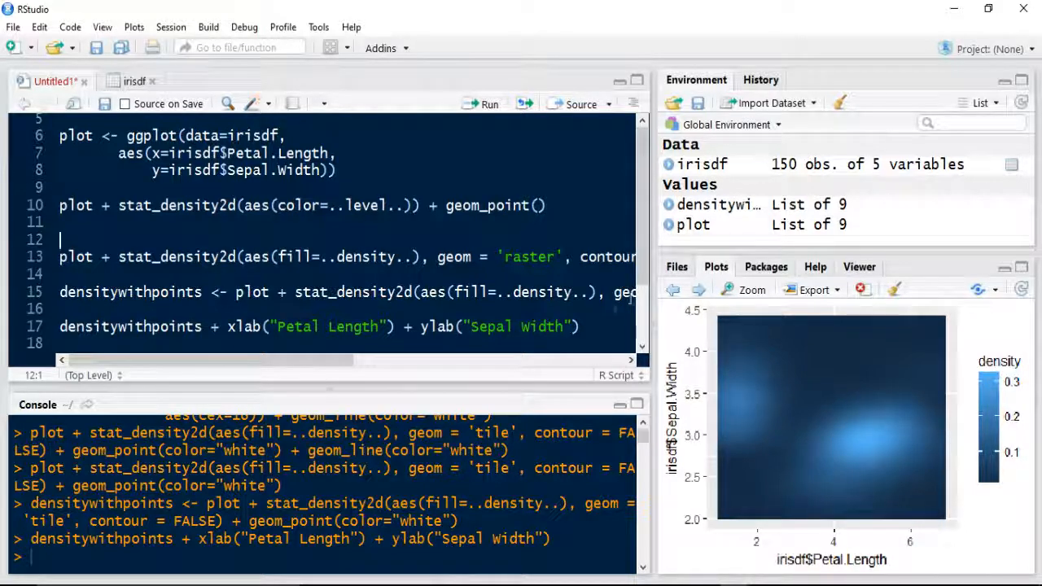
{"action": "mouse_move", "coordinate": [673, 291]}
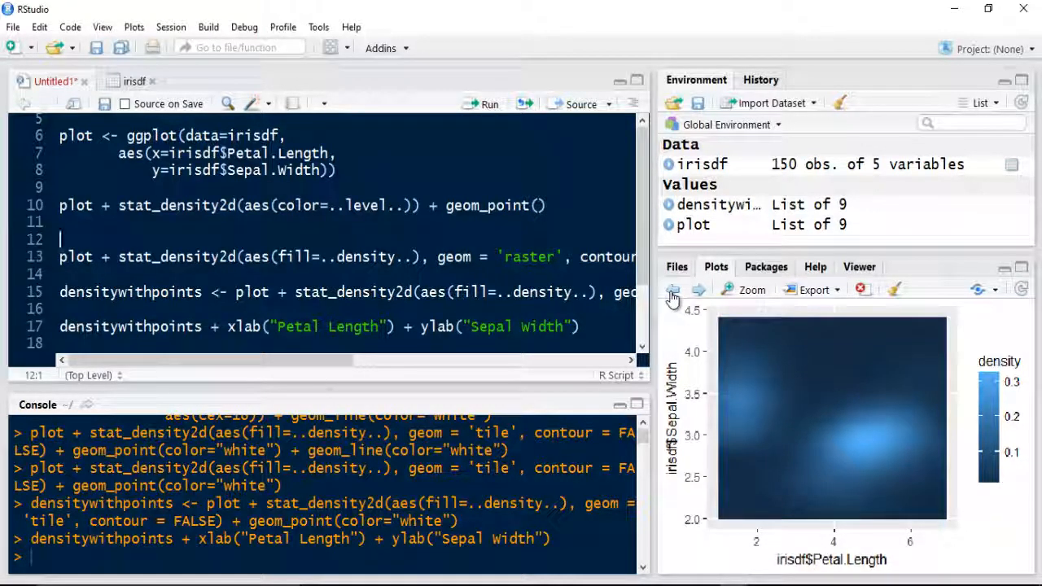
{"action": "mouse_move", "coordinate": [699, 290]}
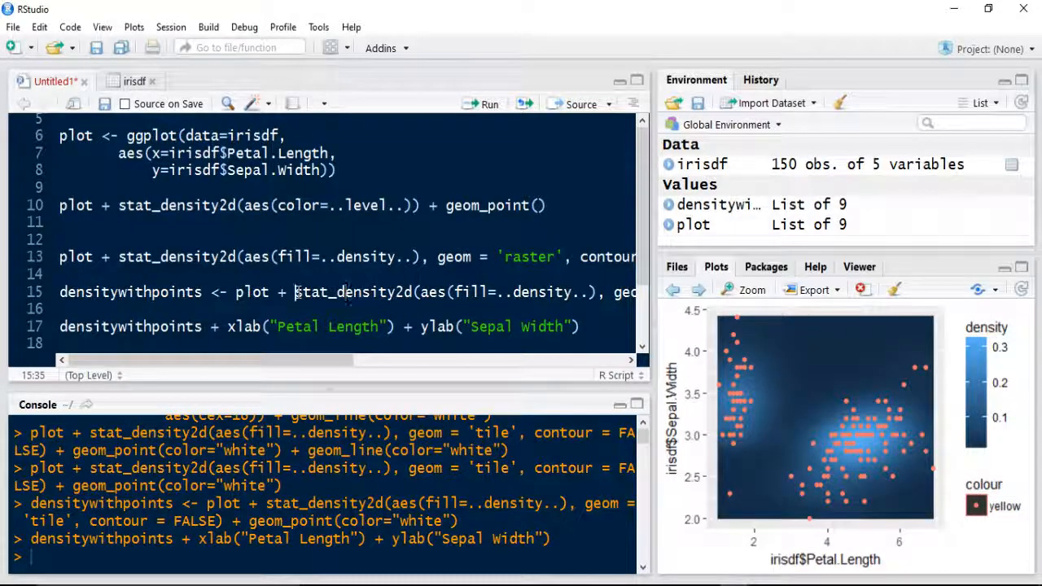
{"action": "double_click", "coordinate": [352, 291]}
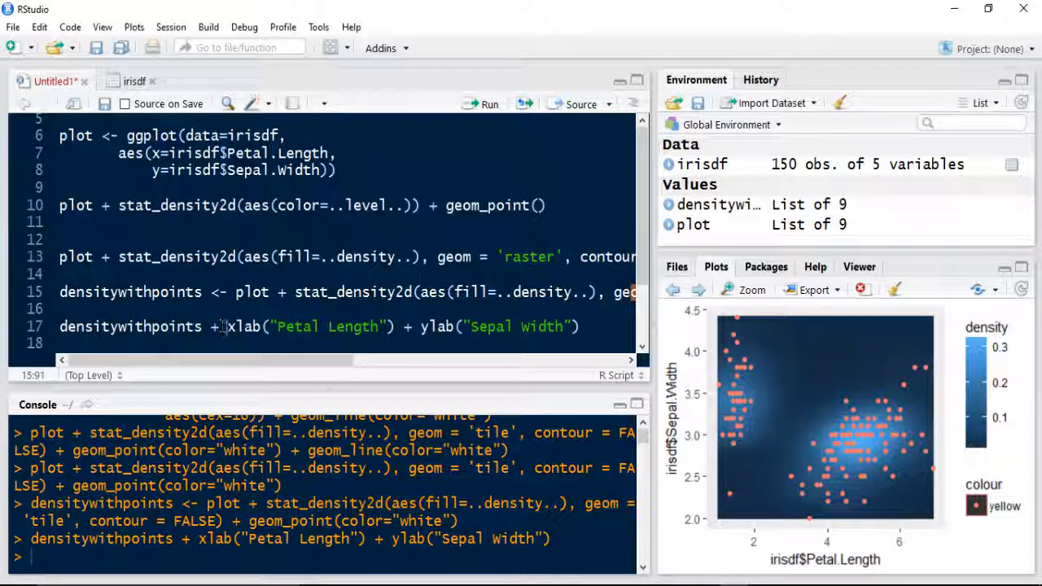
{"action": "mouse_move", "coordinate": [244, 326]}
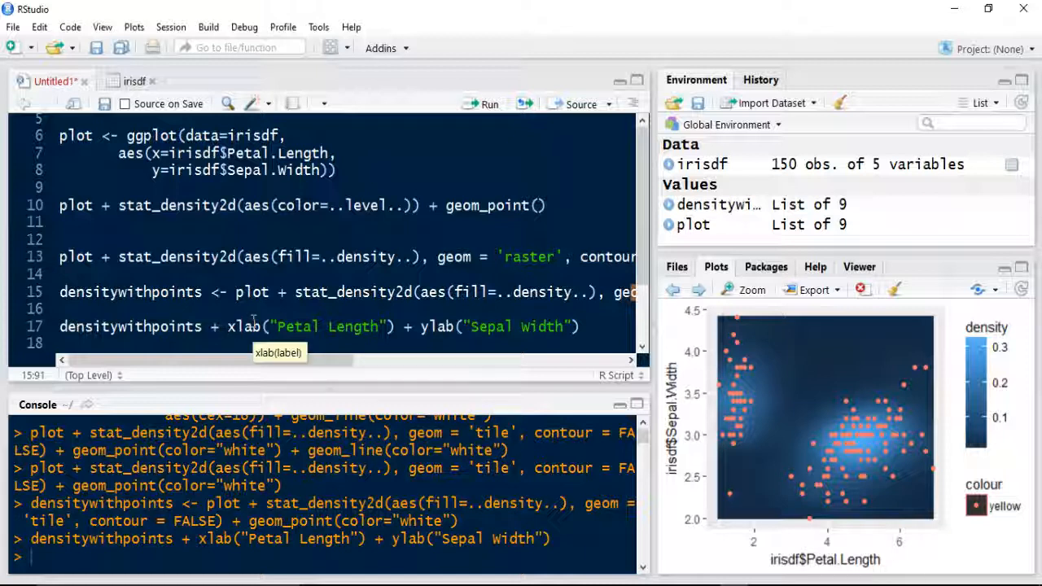